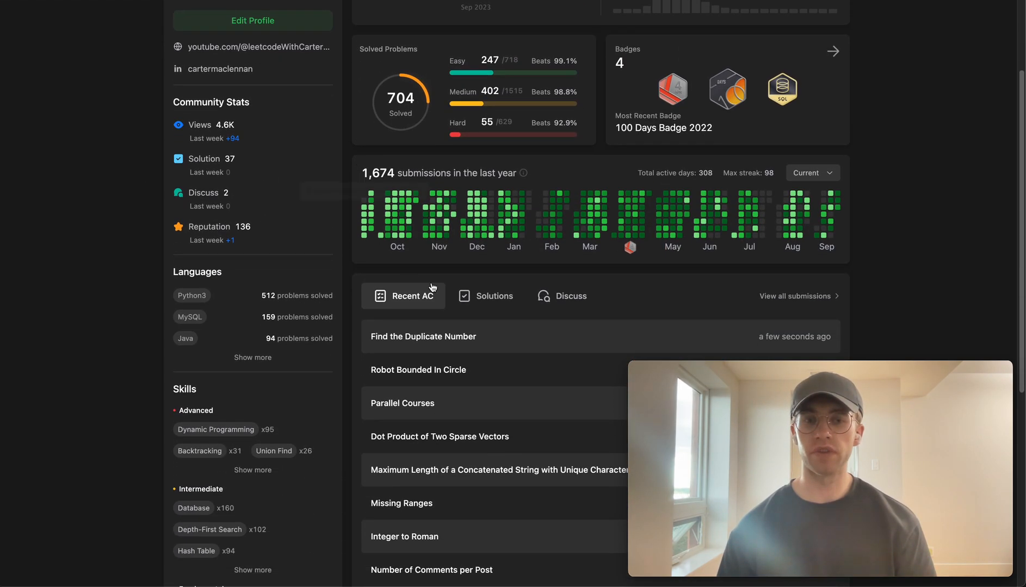
Open 'Find the Duplicate Number' from the profile's Recent AC list.
scroll("down", 3)
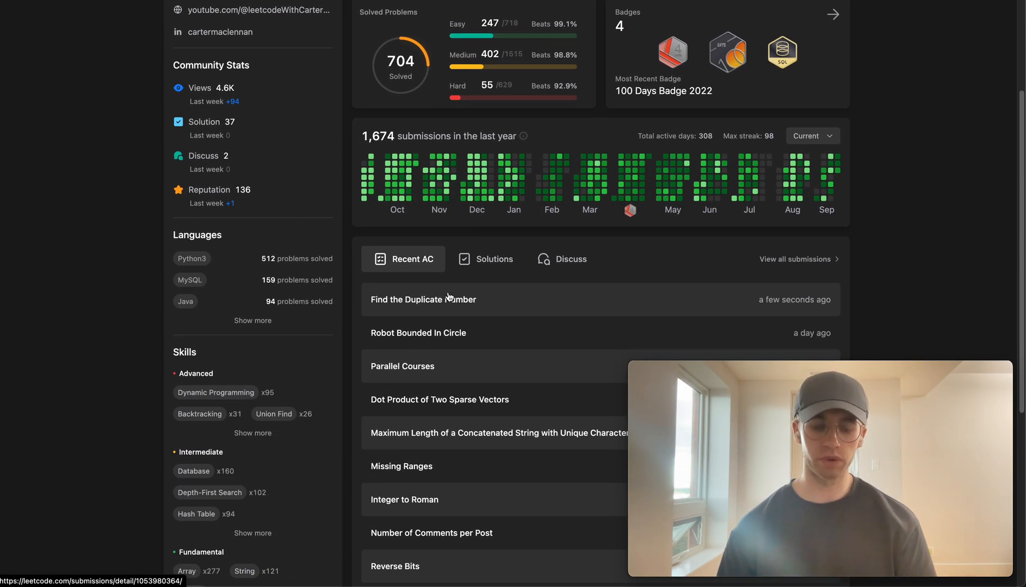
left_click(423, 299)
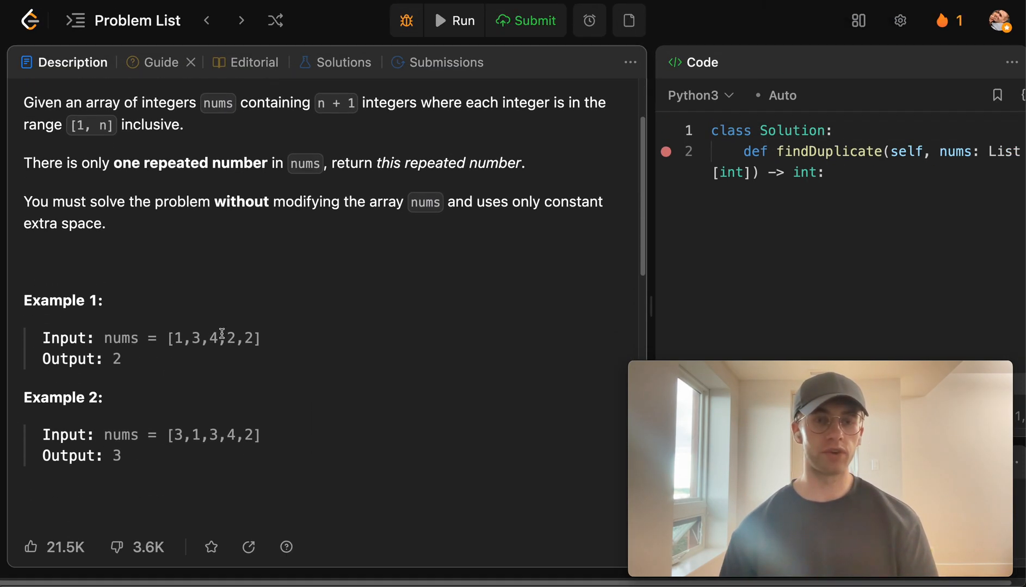
left_click_drag(225, 339, 256, 339)
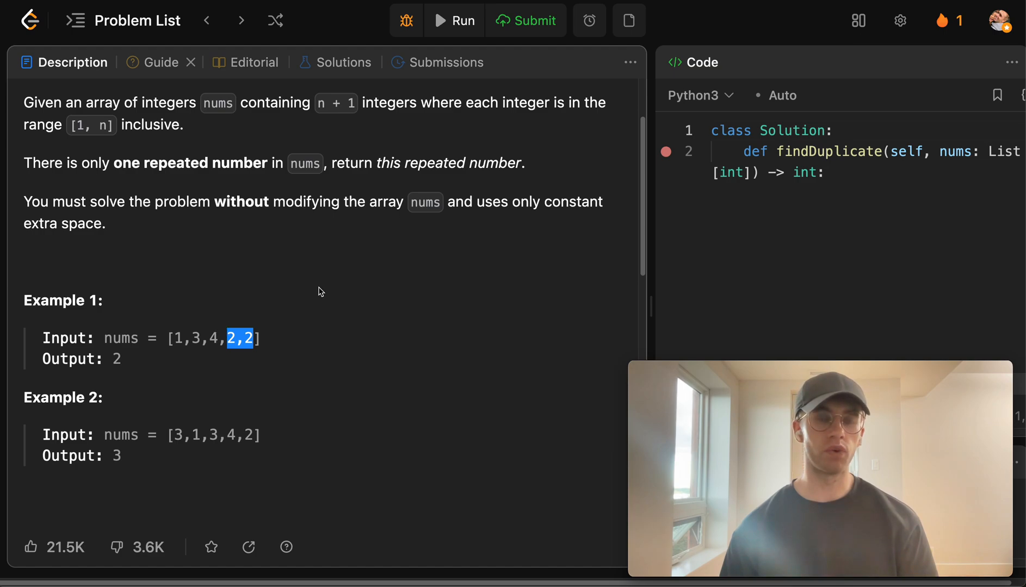
scroll("down", 3)
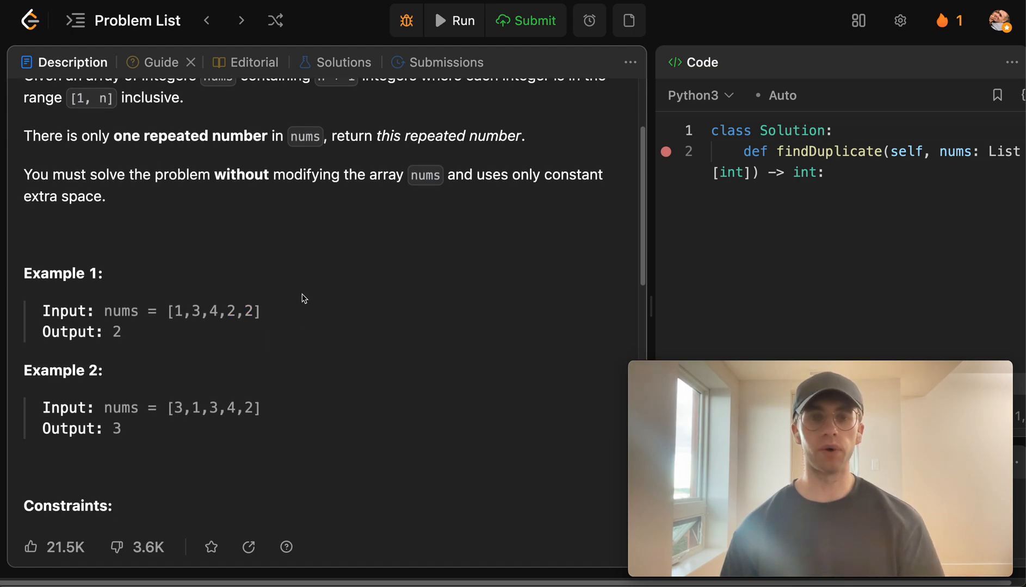
mouse_move(243, 327)
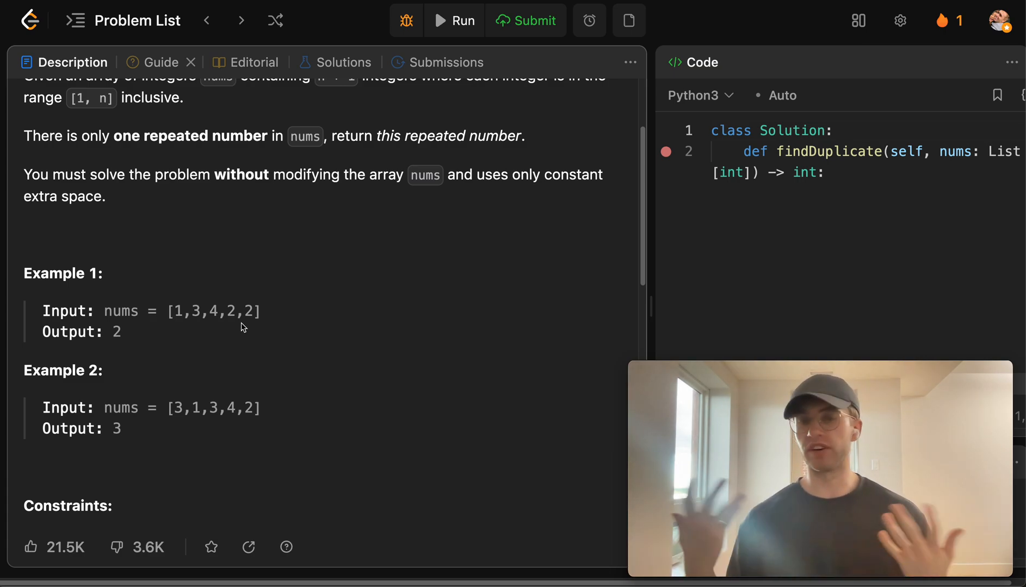
scroll("down", 3)
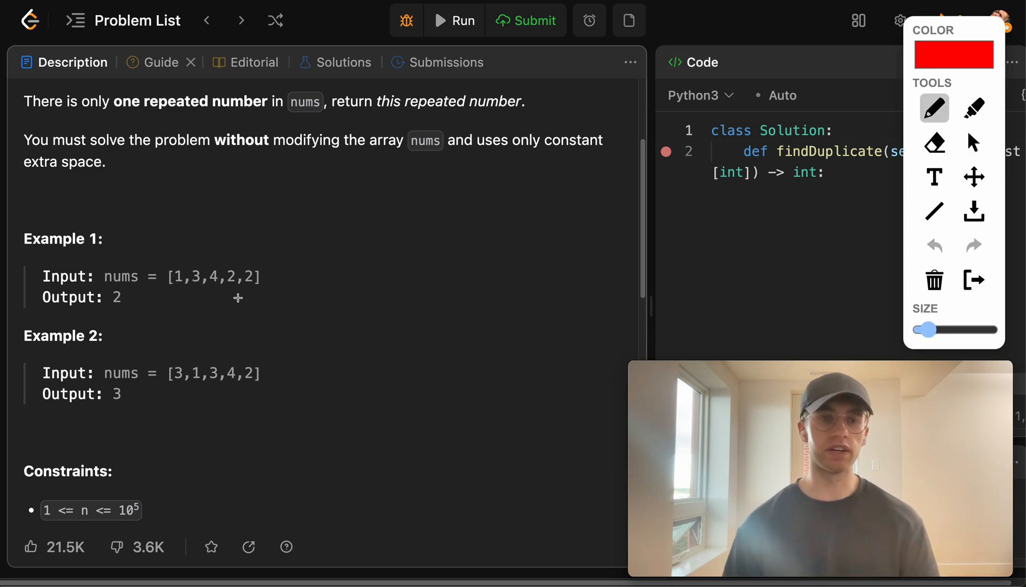
left_click_drag(169, 299, 286, 289)
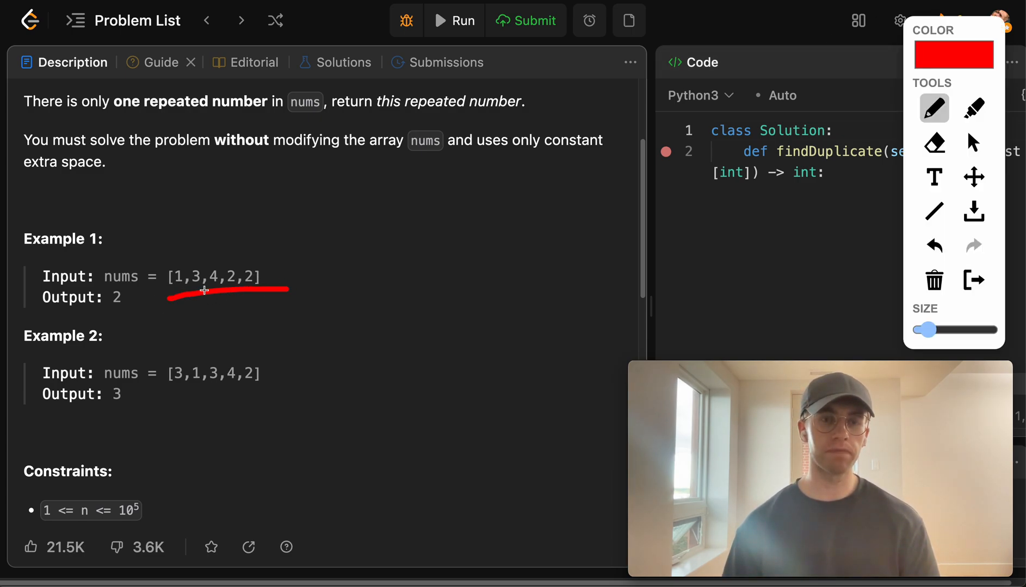
left_click_drag(367, 222, 446, 234)
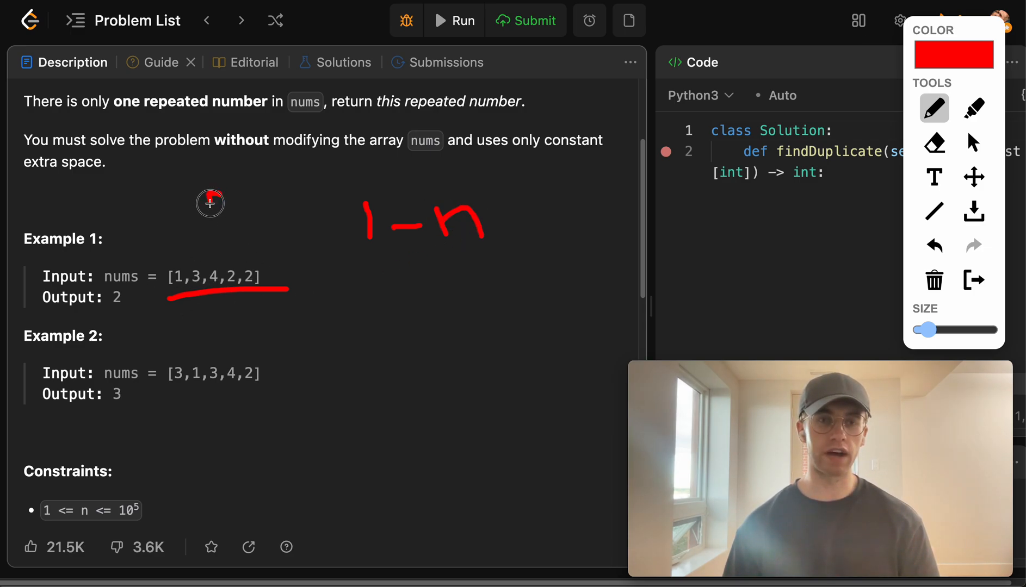
left_click_drag(359, 269, 359, 314)
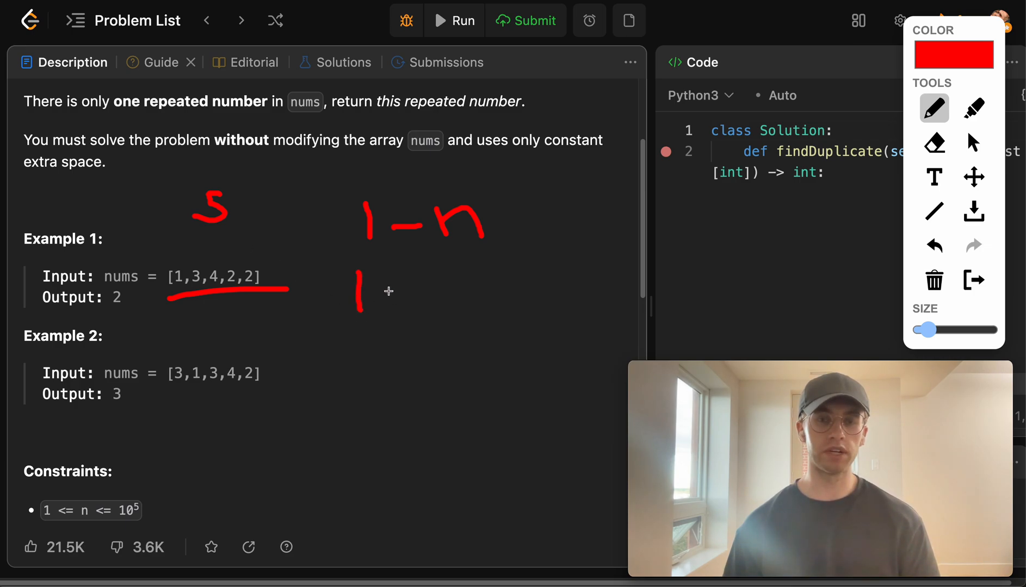
left_click_drag(383, 289, 415, 290)
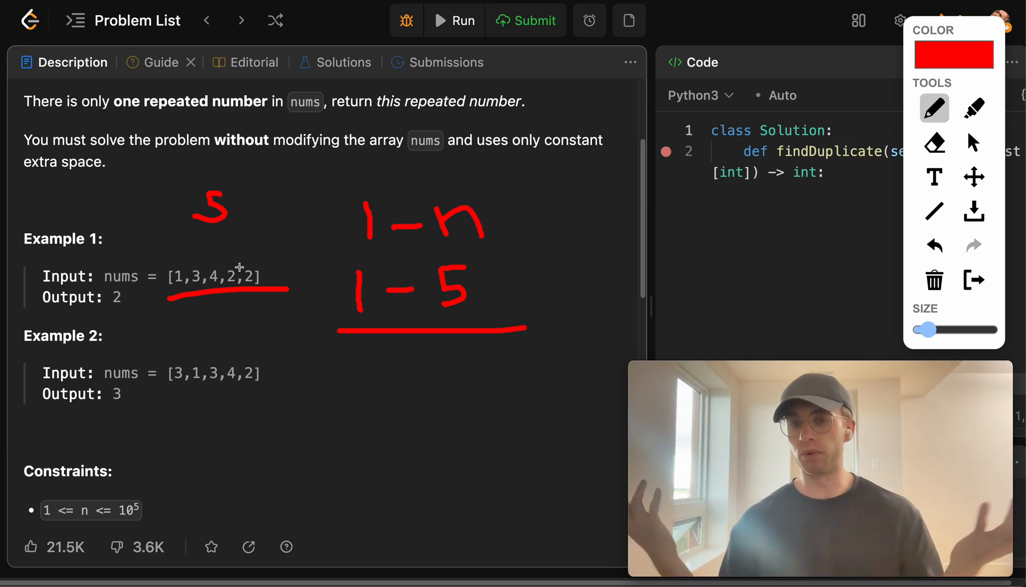
mouse_move(334, 217)
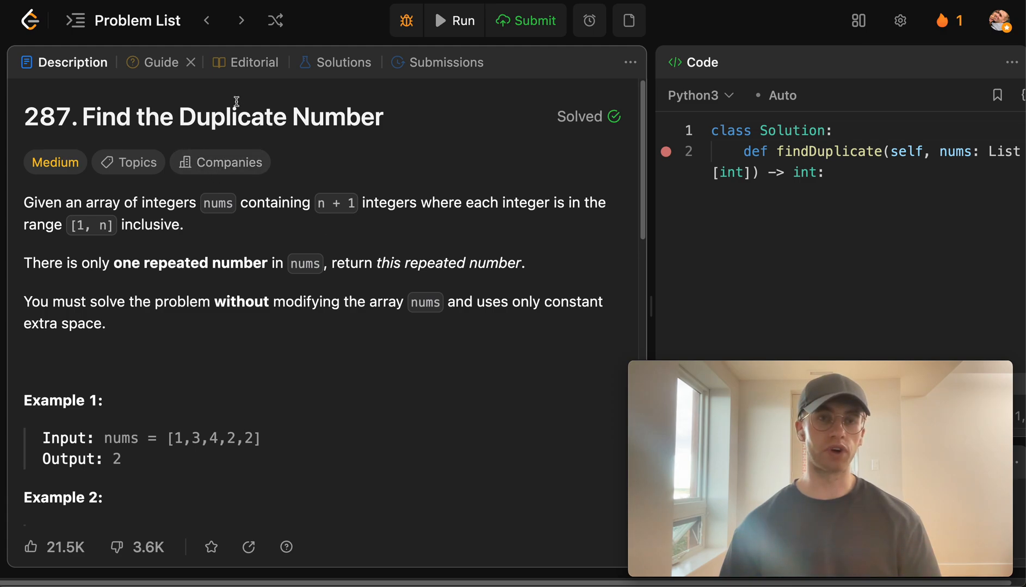
scroll("down", 3)
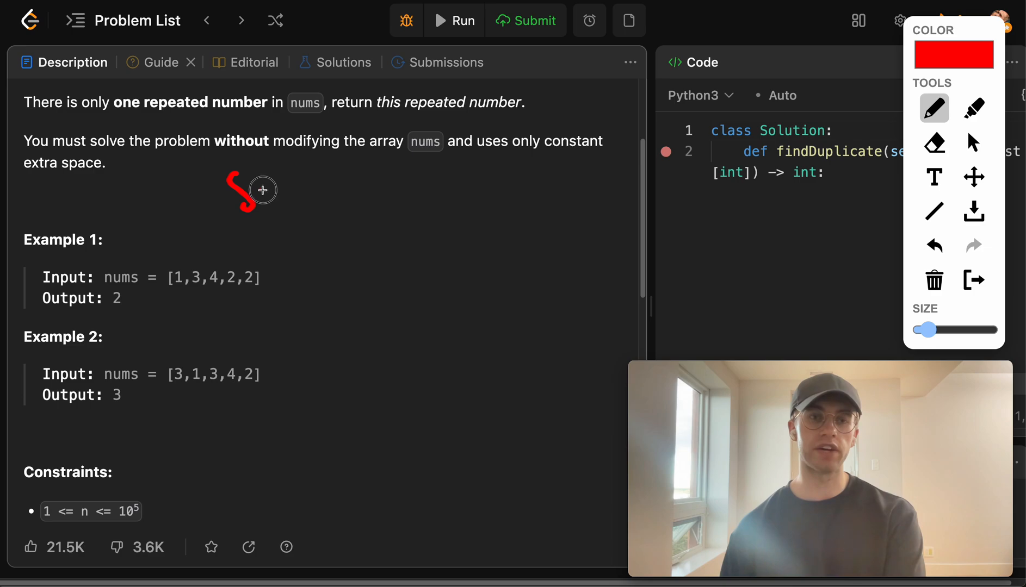
left_click_drag(262, 189, 320, 215)
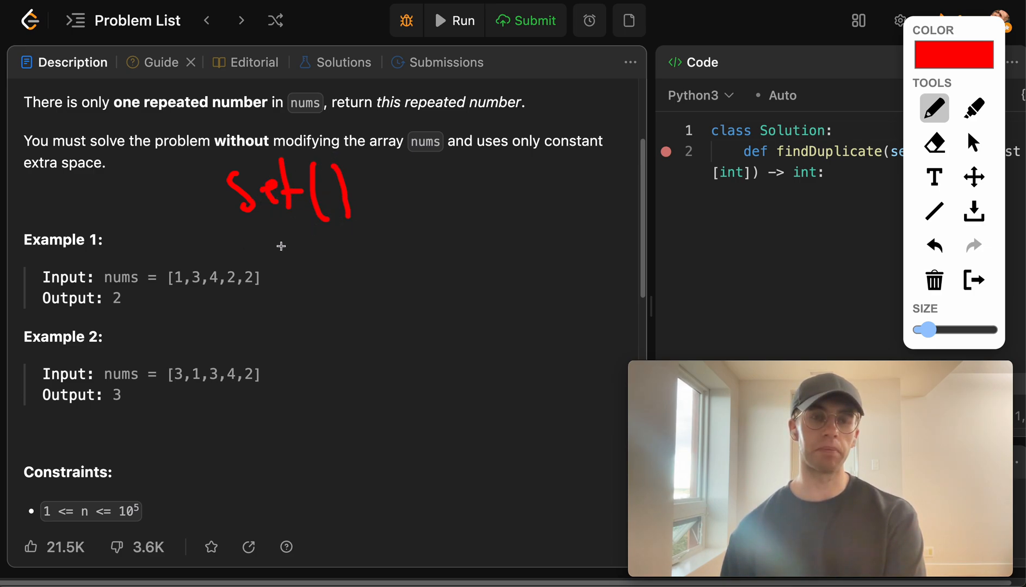
left_click_drag(225, 289, 256, 289)
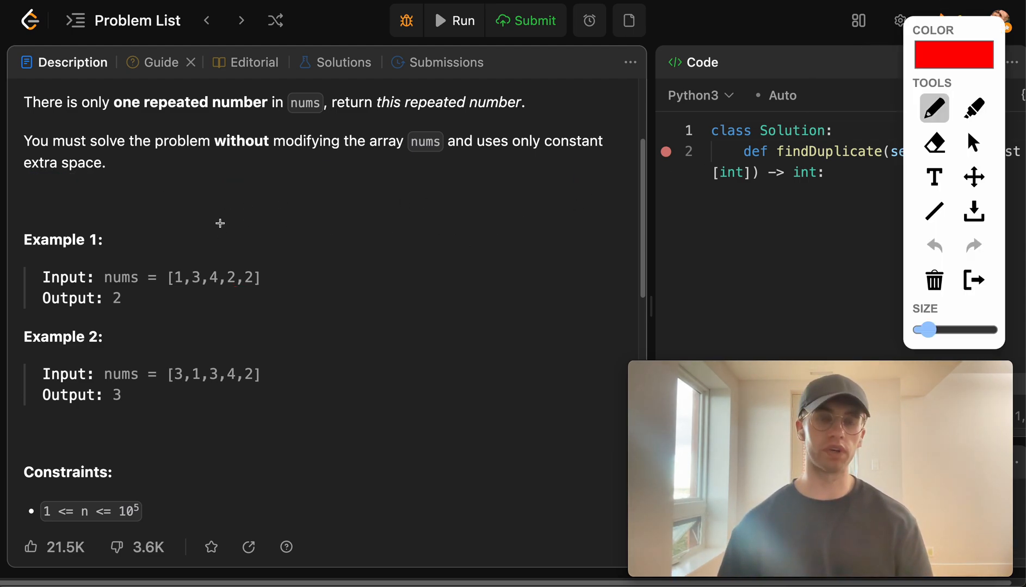
left_click_drag(222, 225, 321, 212)
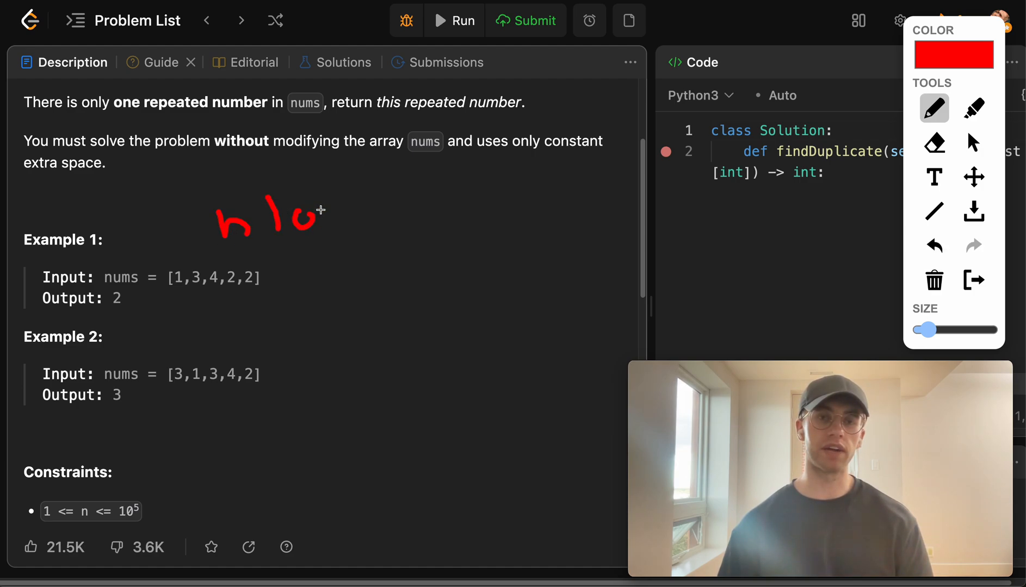
left_click_drag(314, 215, 366, 219)
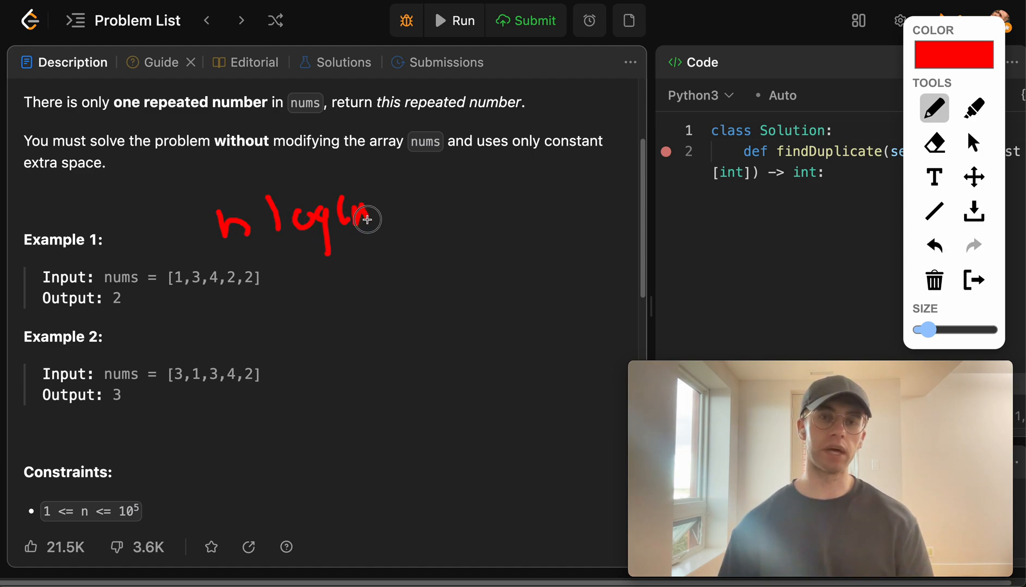
left_click_drag(366, 219, 429, 216)
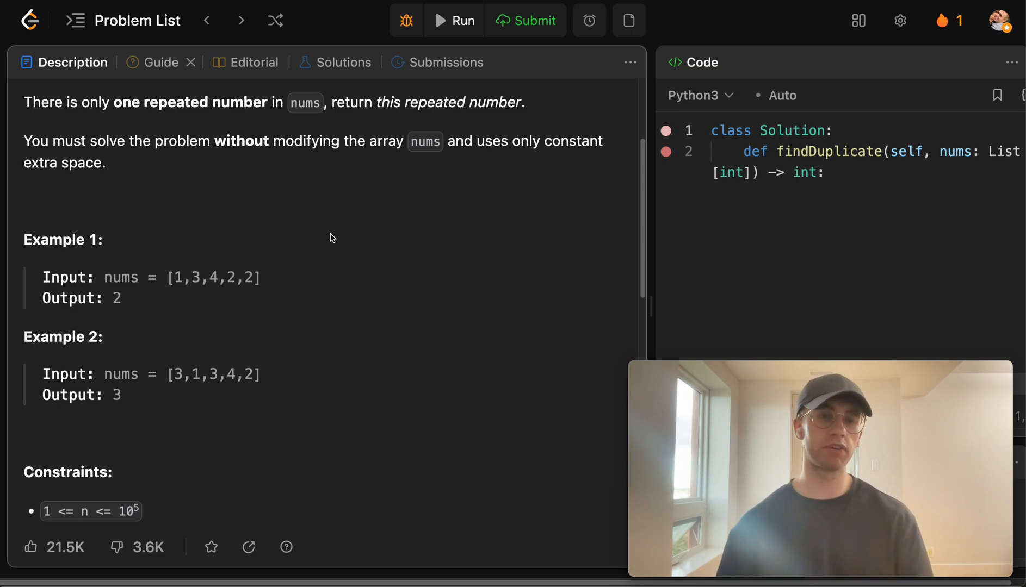
scroll("down", 3)
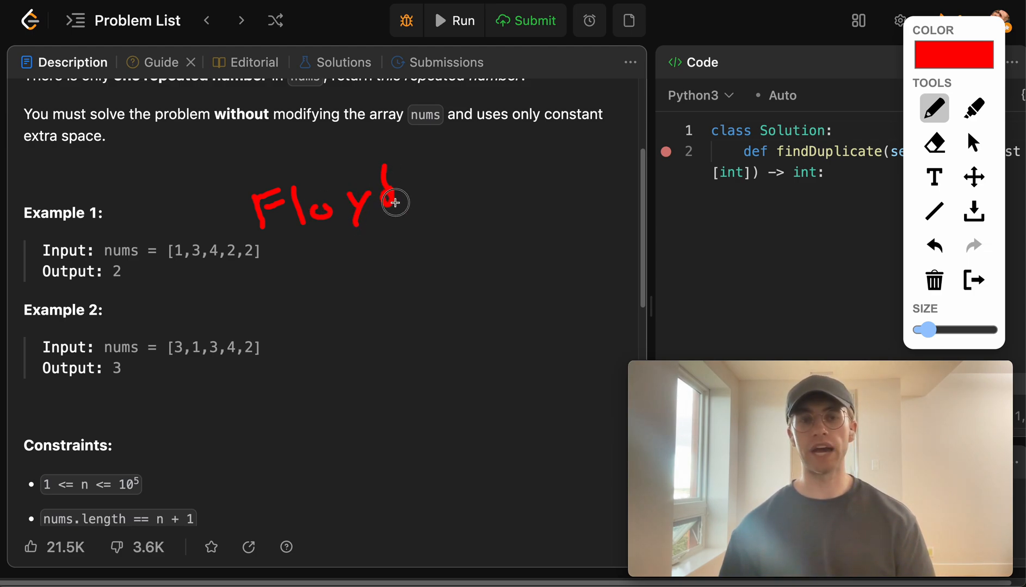
left_click_drag(393, 189, 428, 182)
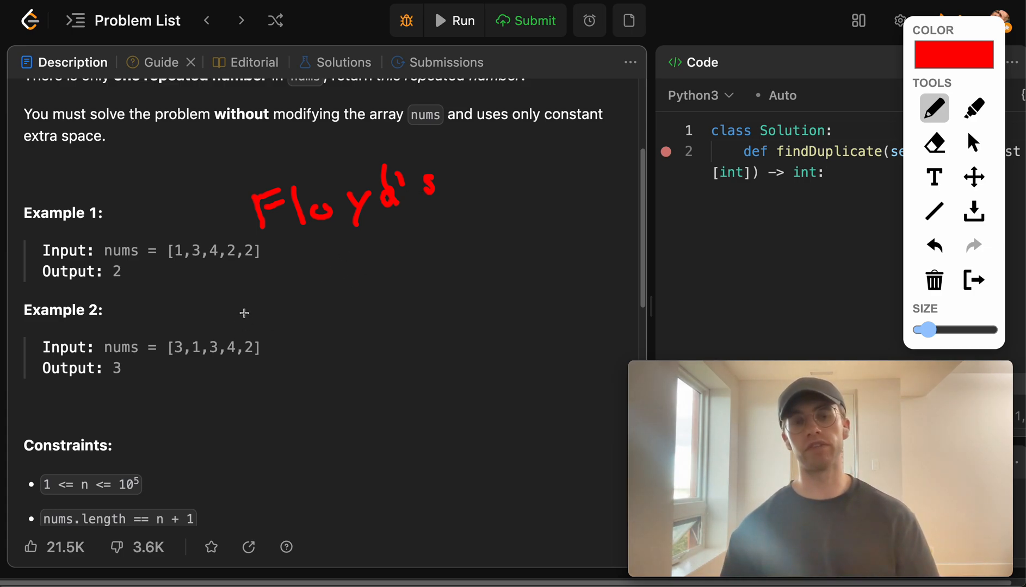
left_click_drag(245, 314, 340, 283)
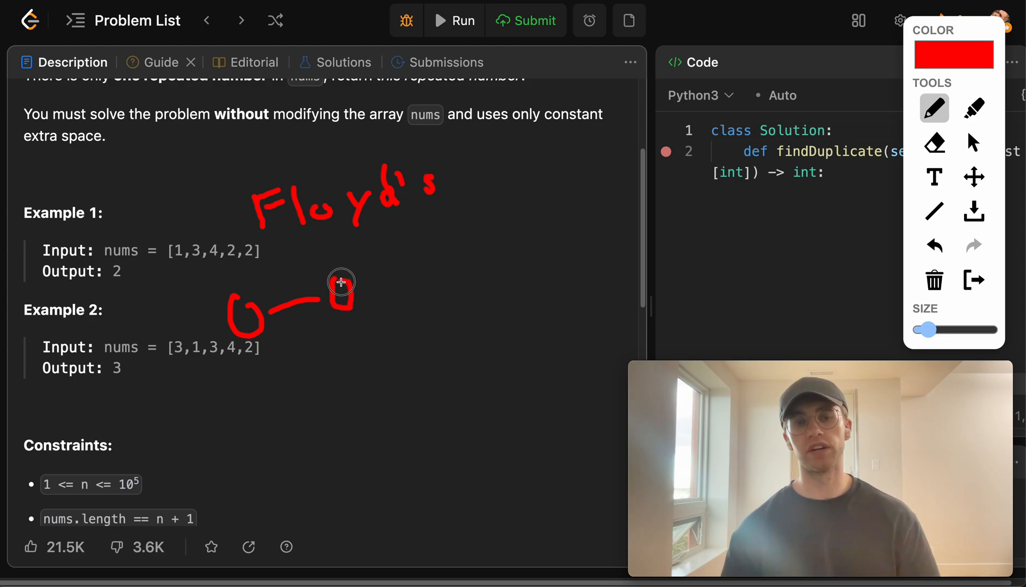
left_click_drag(340, 282, 382, 318)
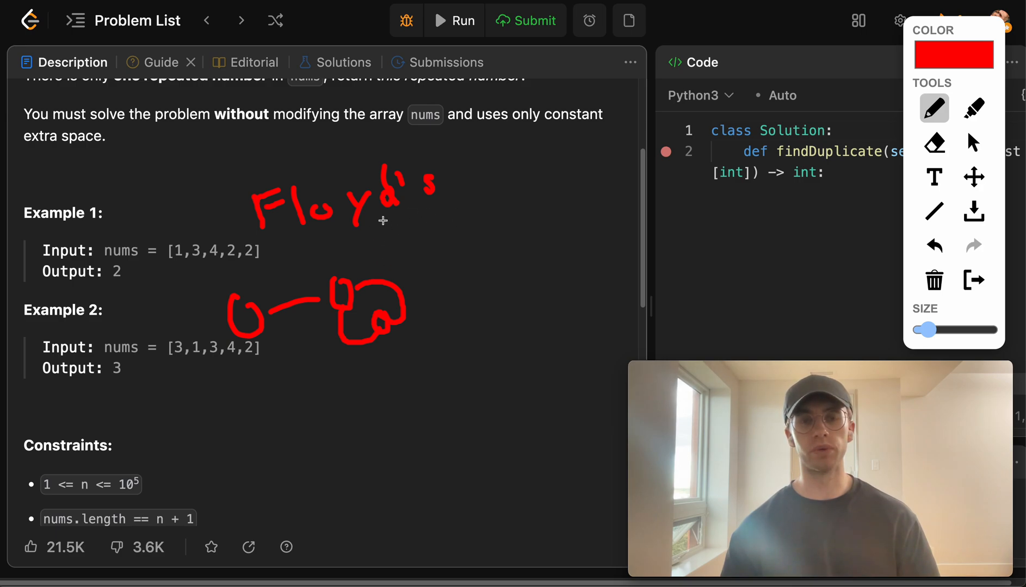
left_click_drag(255, 246, 426, 230)
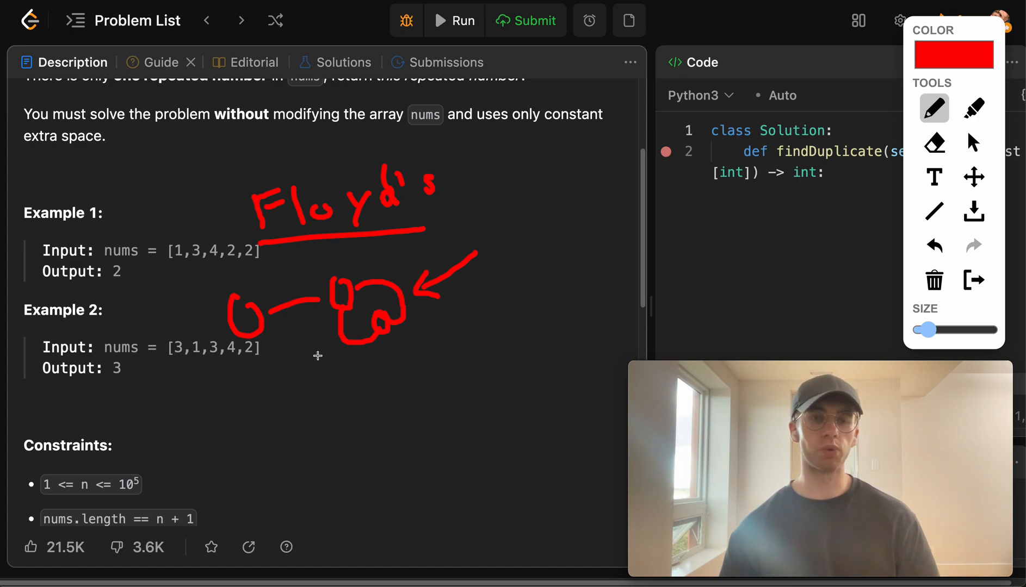
left_click_drag(176, 253, 317, 353)
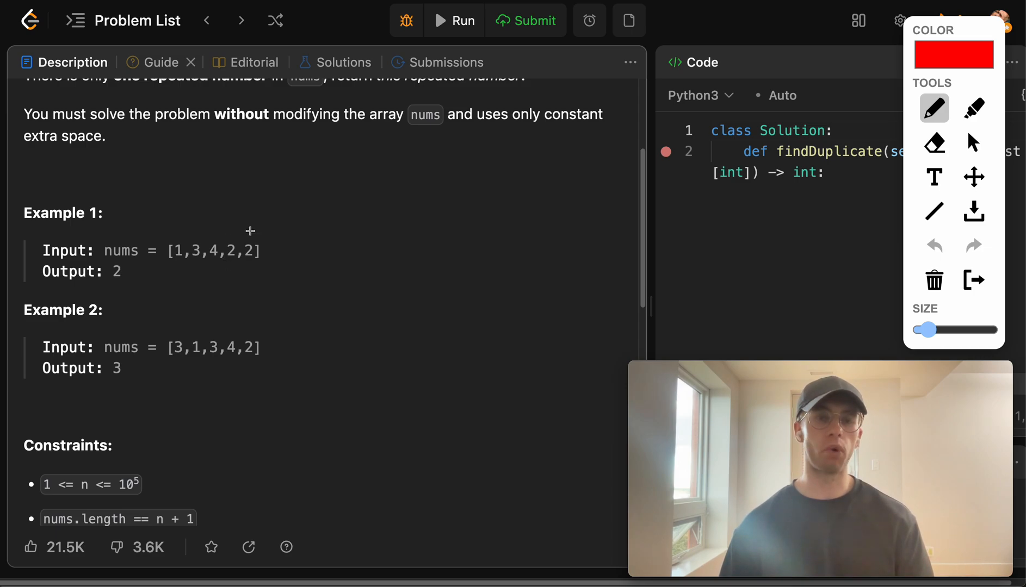
mouse_move(194, 259)
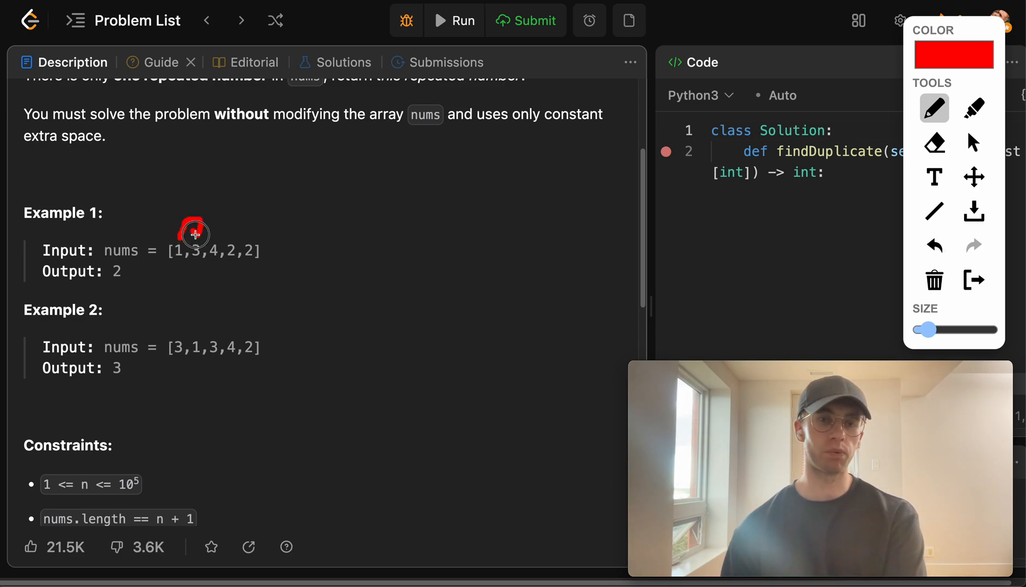
Draw red arrows over Example 1's array tracing the jump from index 0 to value 3 and onward.
left_click_drag(196, 241, 189, 225)
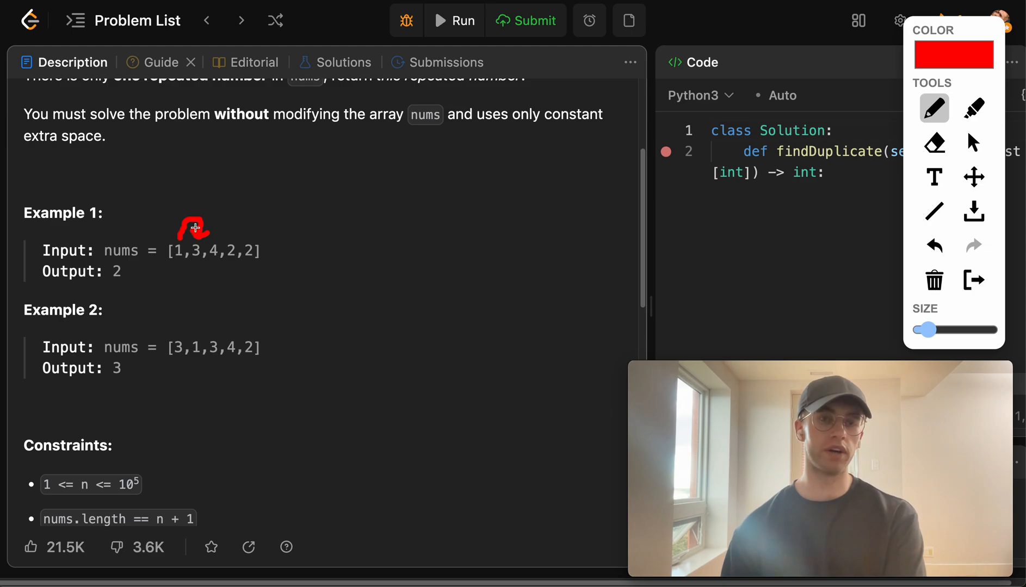
left_click_drag(195, 227, 195, 276)
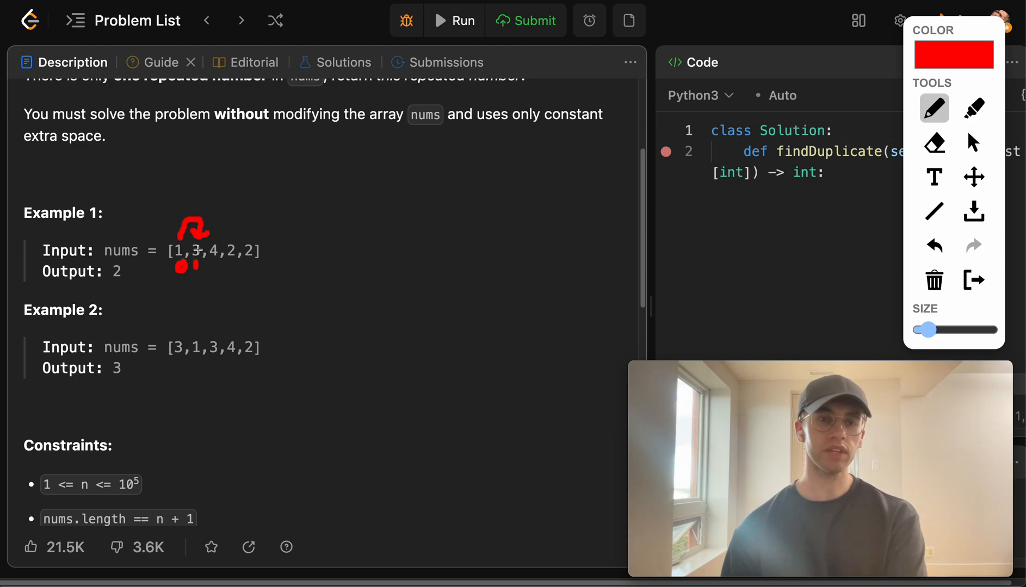
mouse_move(233, 222)
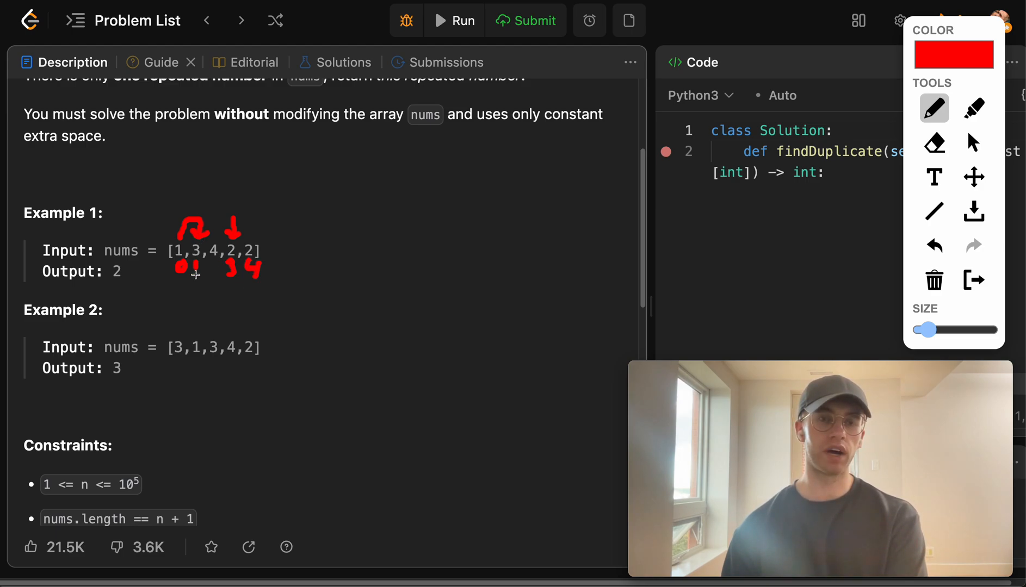
left_click_drag(194, 275, 236, 306)
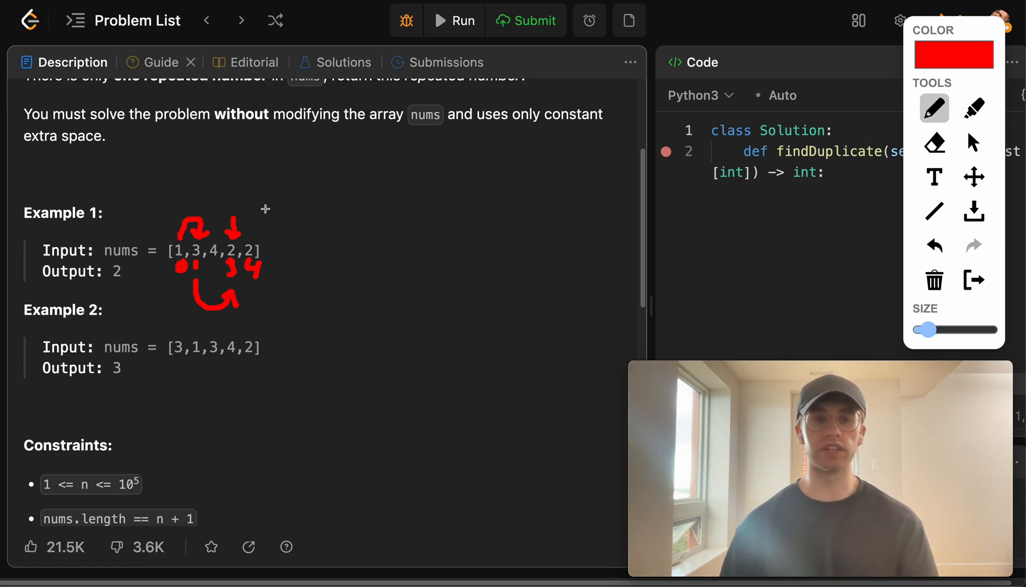
mouse_move(185, 250)
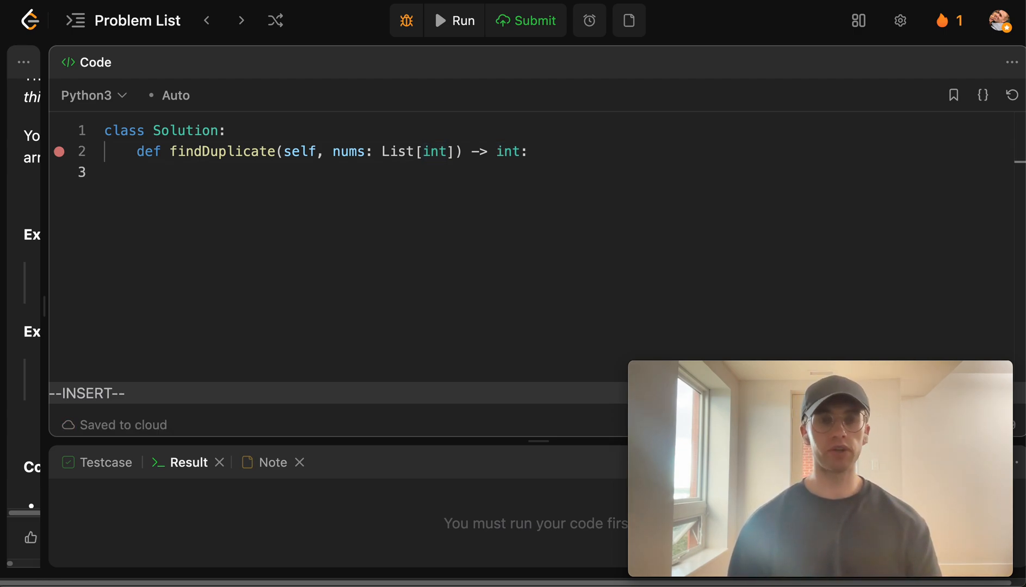
Initialize both pointers with fast = slow = nums[0] at the top of the solution.
type("fa")
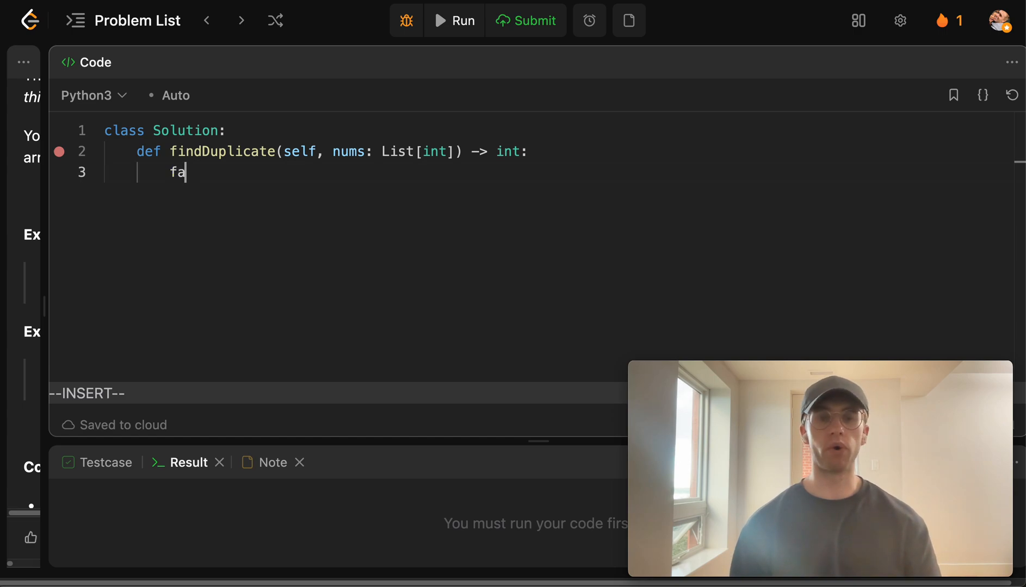
type("torto")
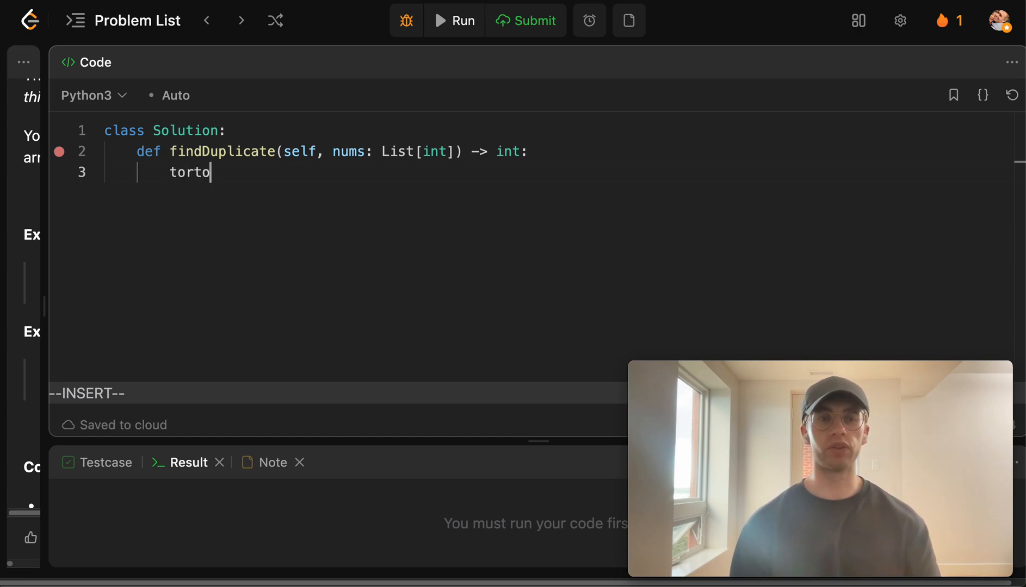
key("Escape")
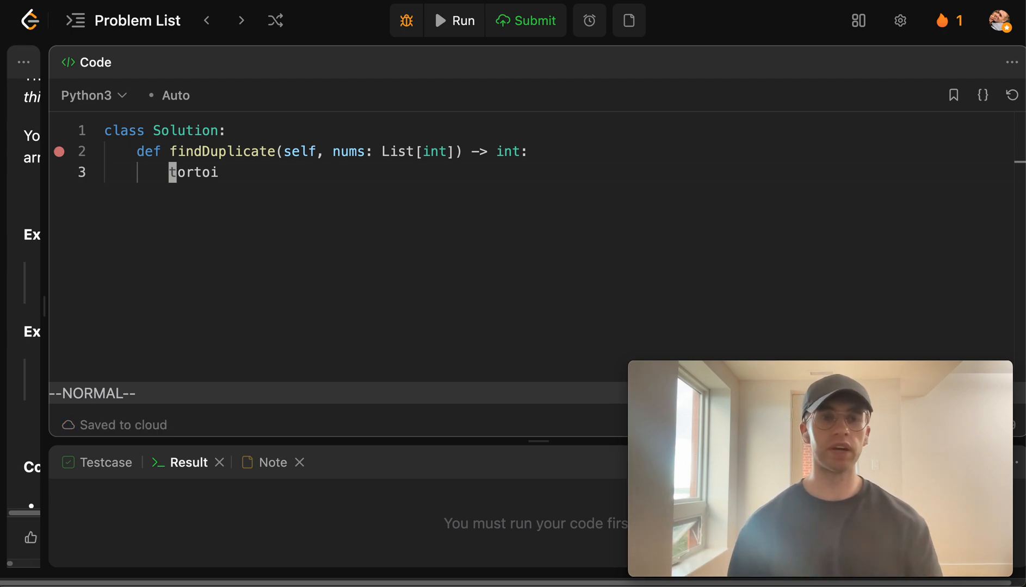
type("fast")
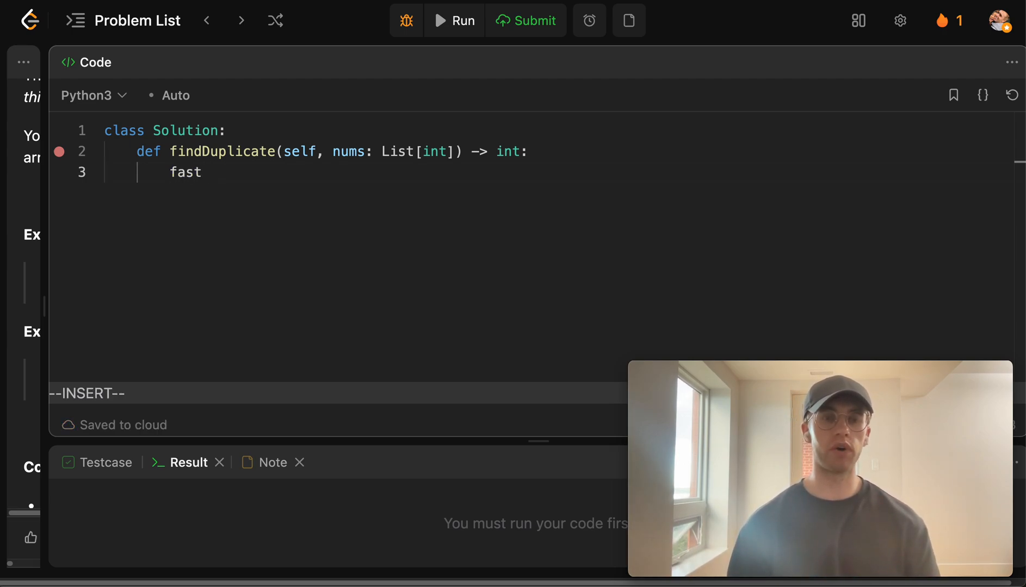
type("= slow =")
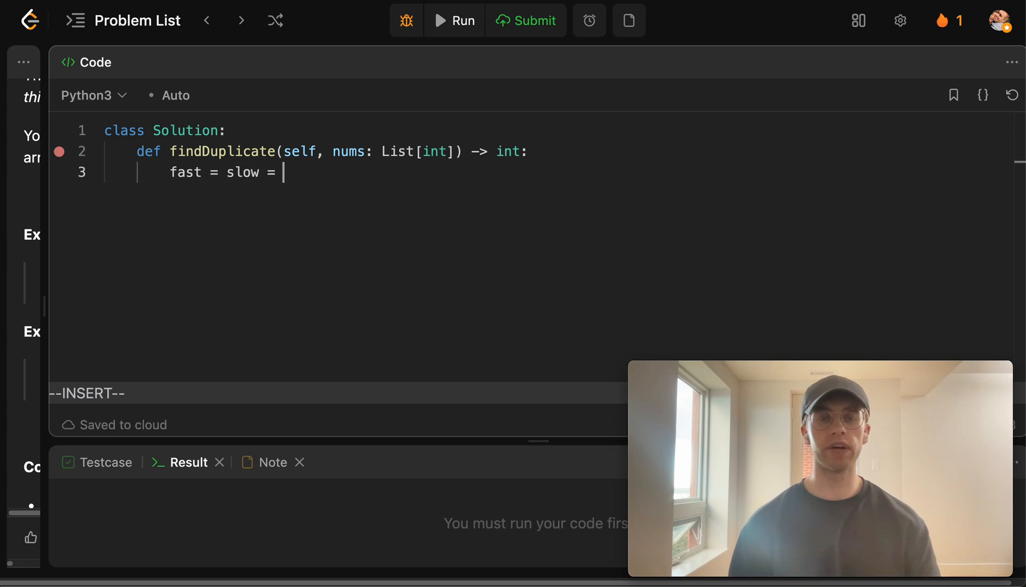
type("nums[0]")
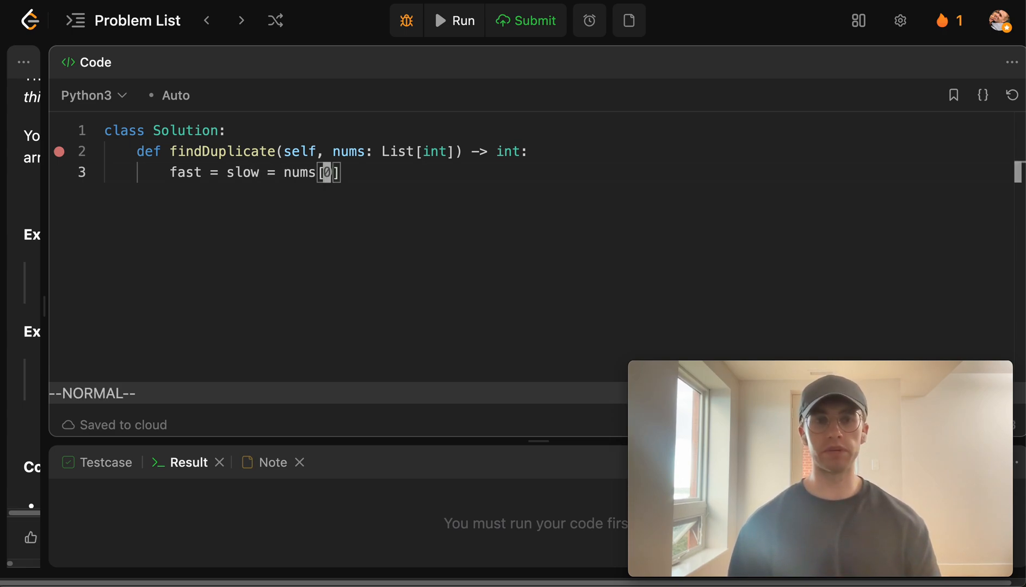
key("v")
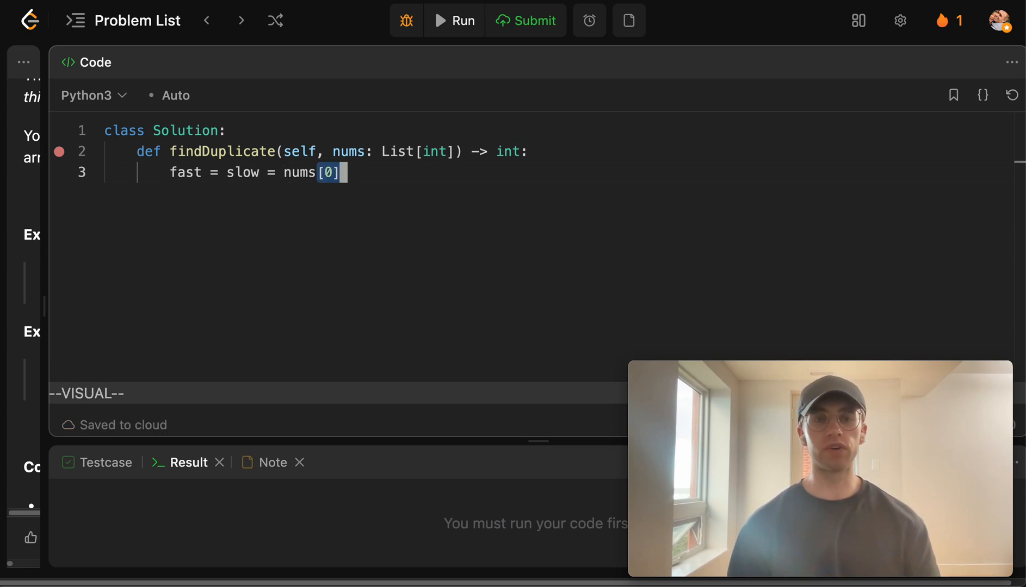
key("Escape")
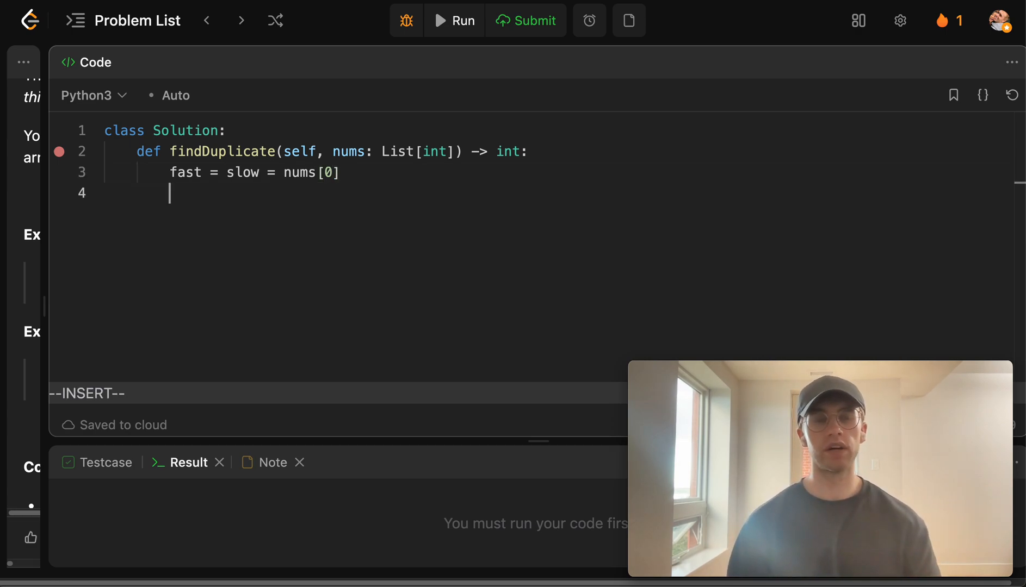
Add a while True: loop containing if fast == slow: break.
type("whie")
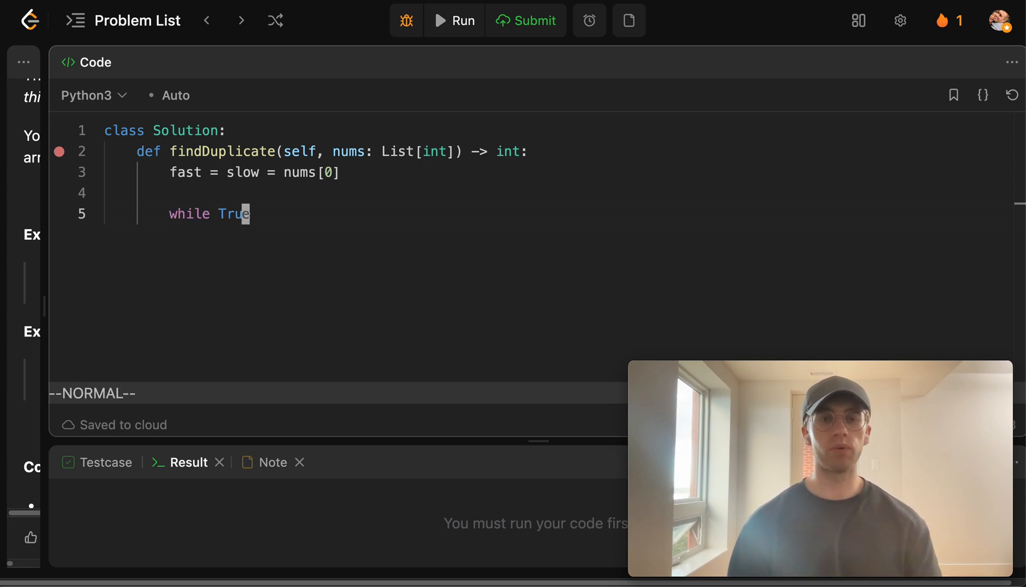
key("i")
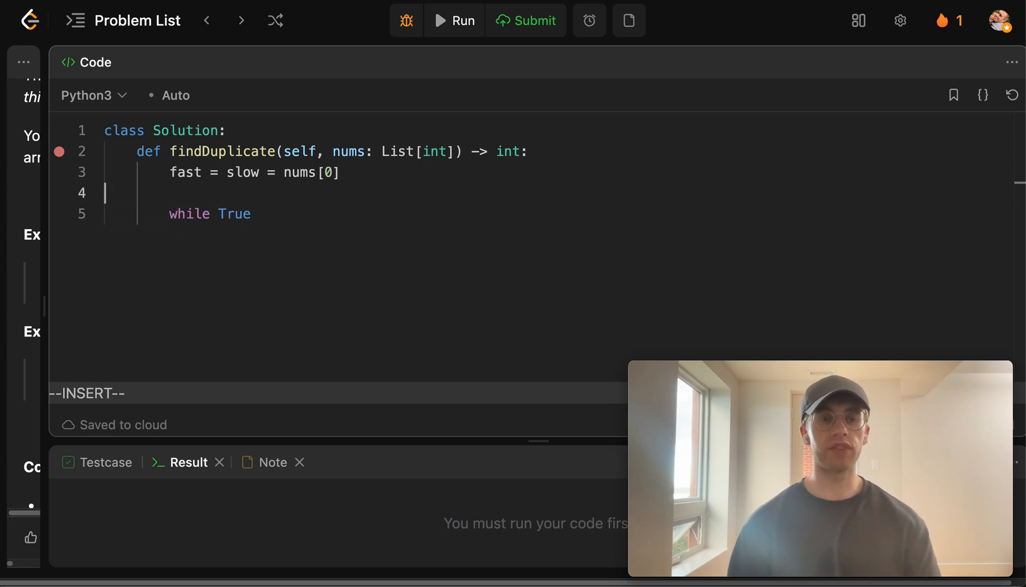
type(":")
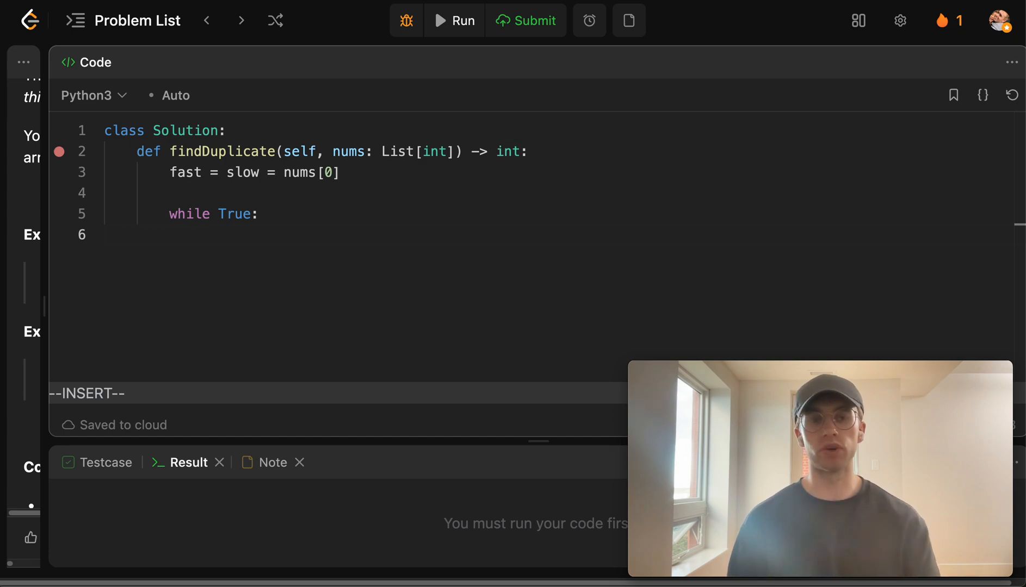
type("if fas")
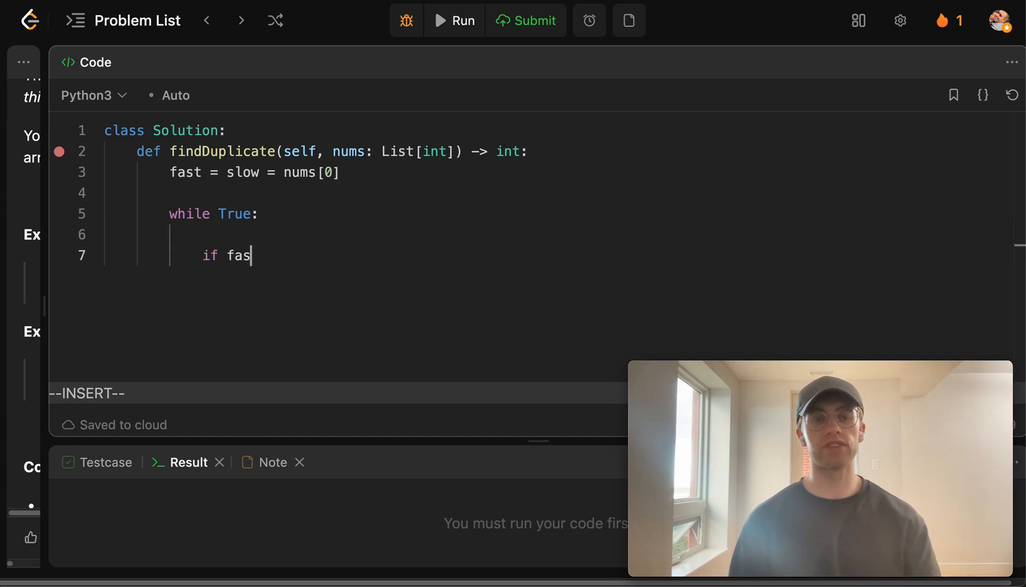
type("t == slow")
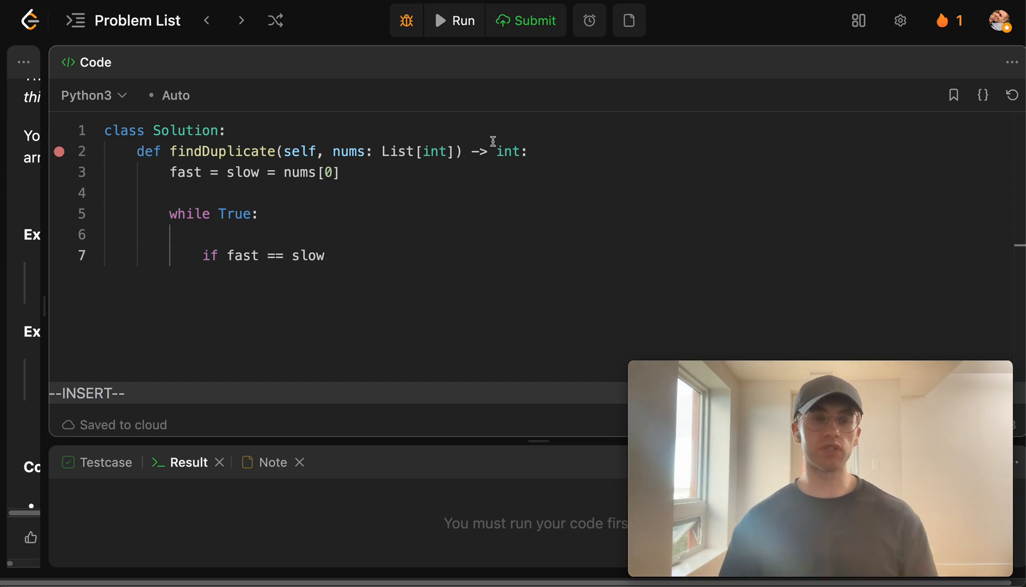
left_click(230, 173)
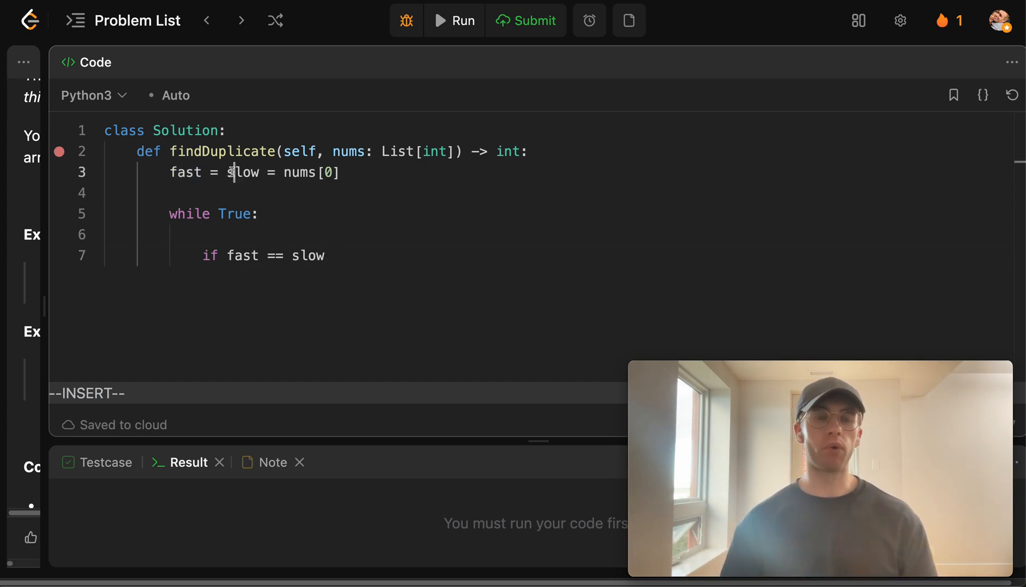
double_click(243, 172)
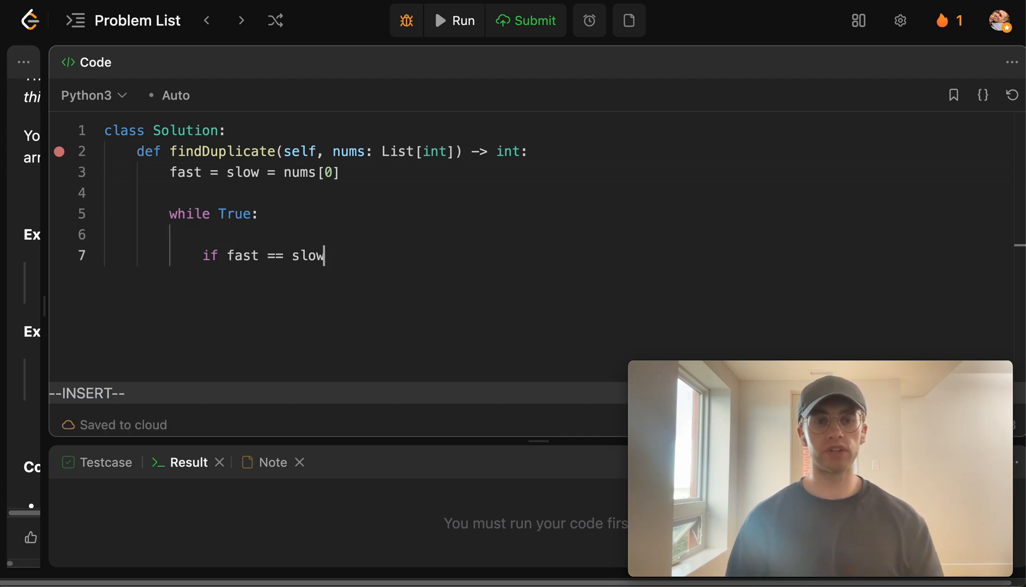
type(": break")
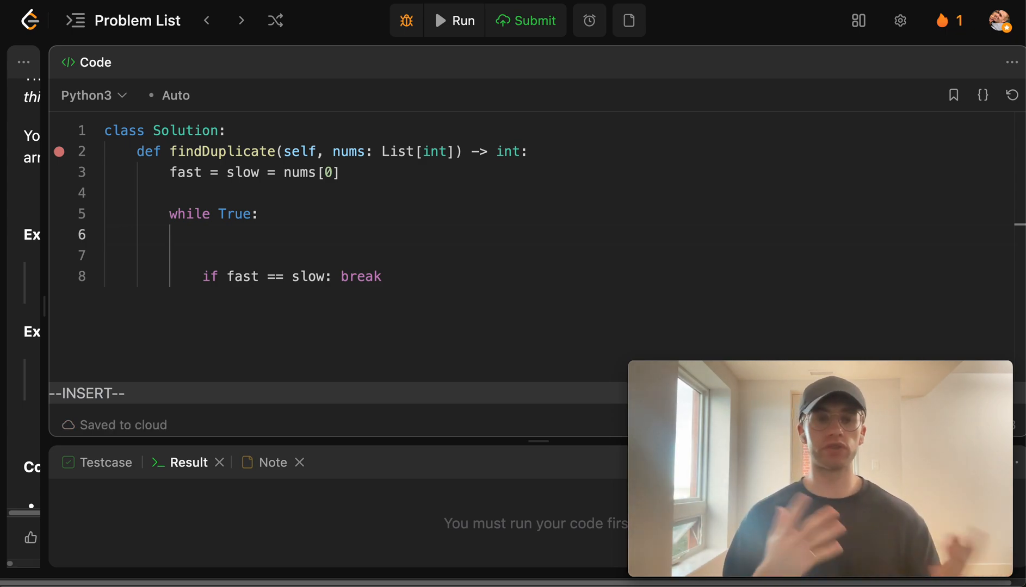
Inside the loop, advance fast two steps with fast = nums[nums[fast]].
type("fast =")
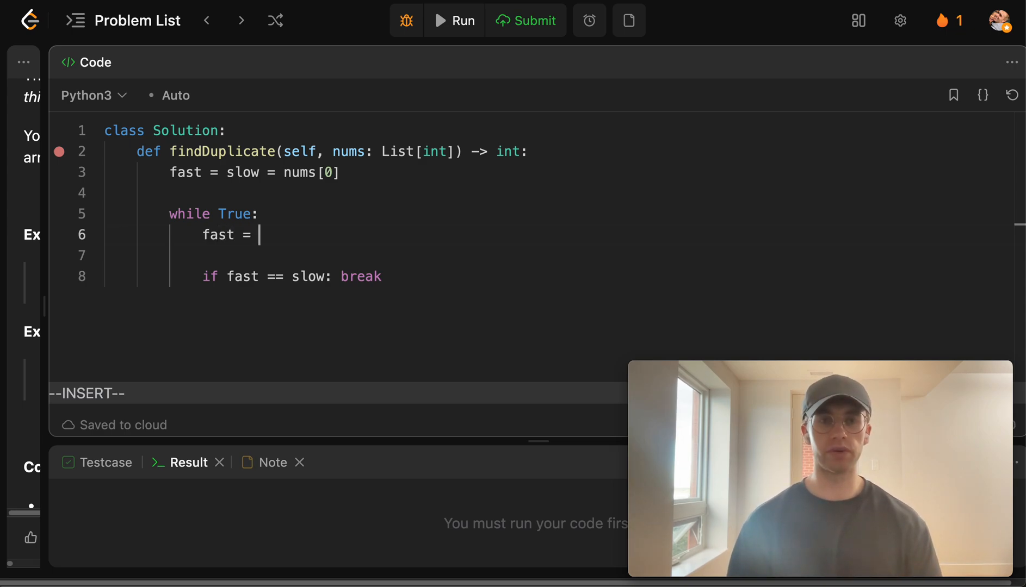
type("n")
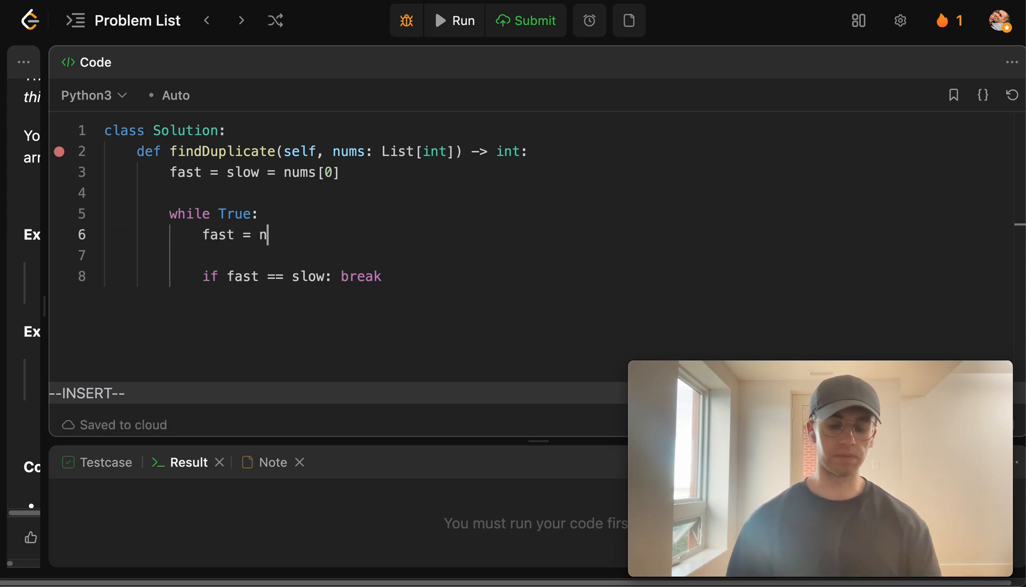
type("ums[]")
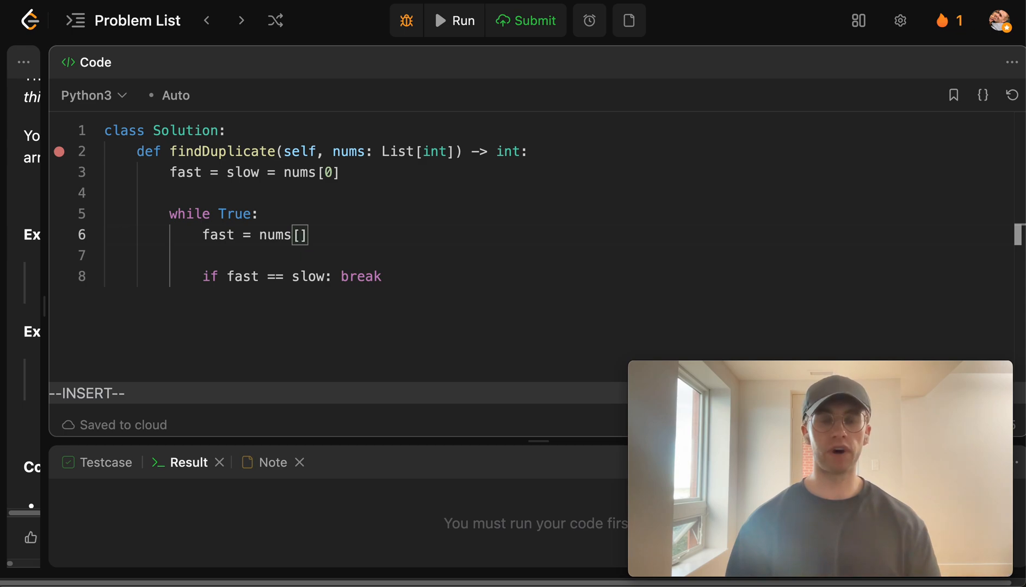
type("nums[")
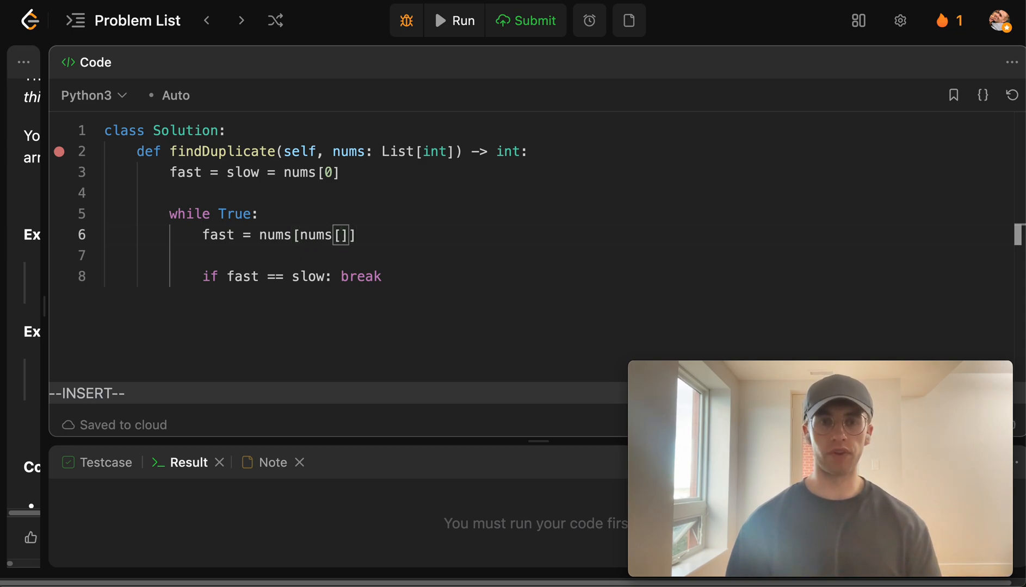
type("fast")
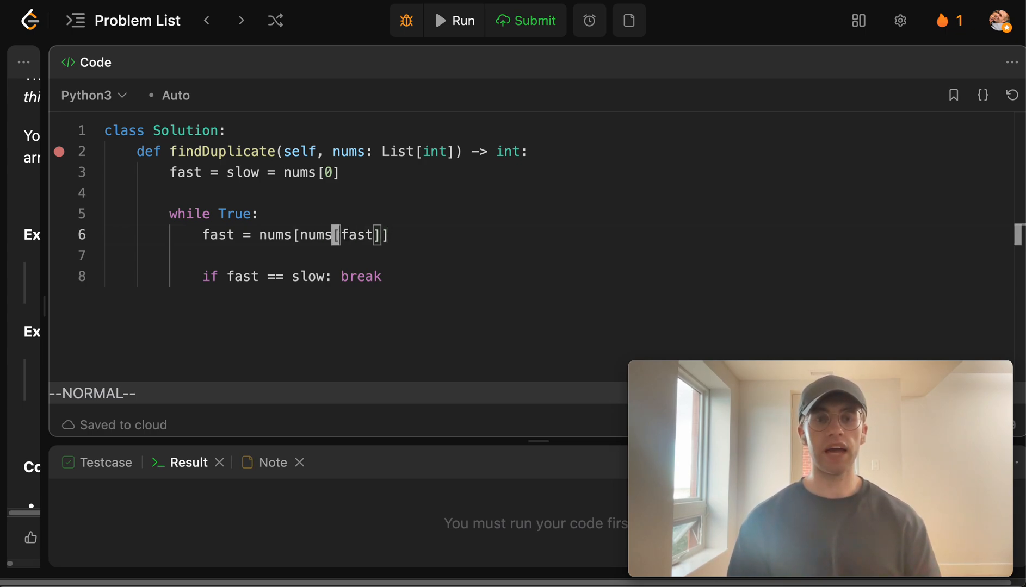
key("v")
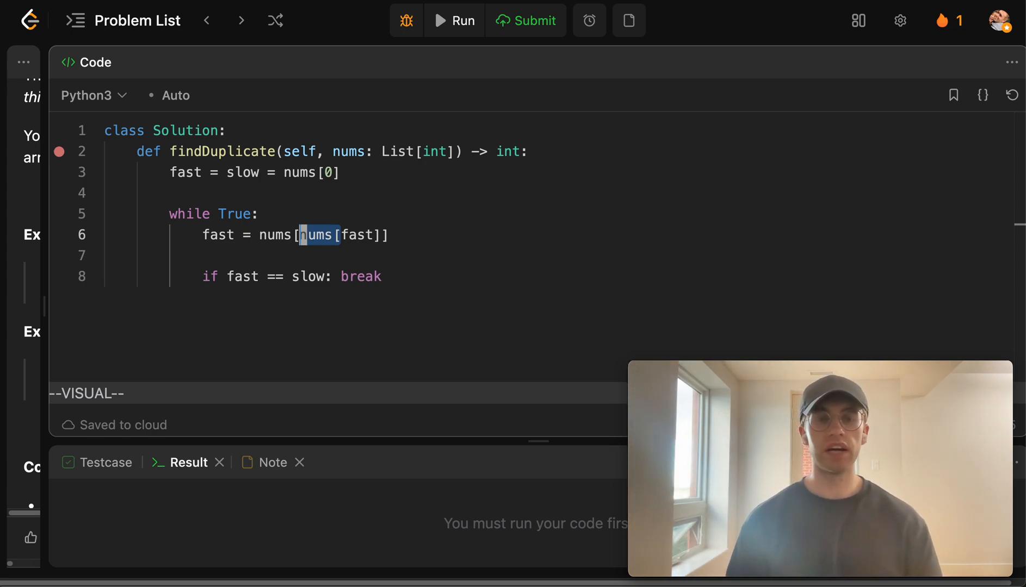
Add slow = nums[slow] so slow advances one step before the meeting check.
key("Escape")
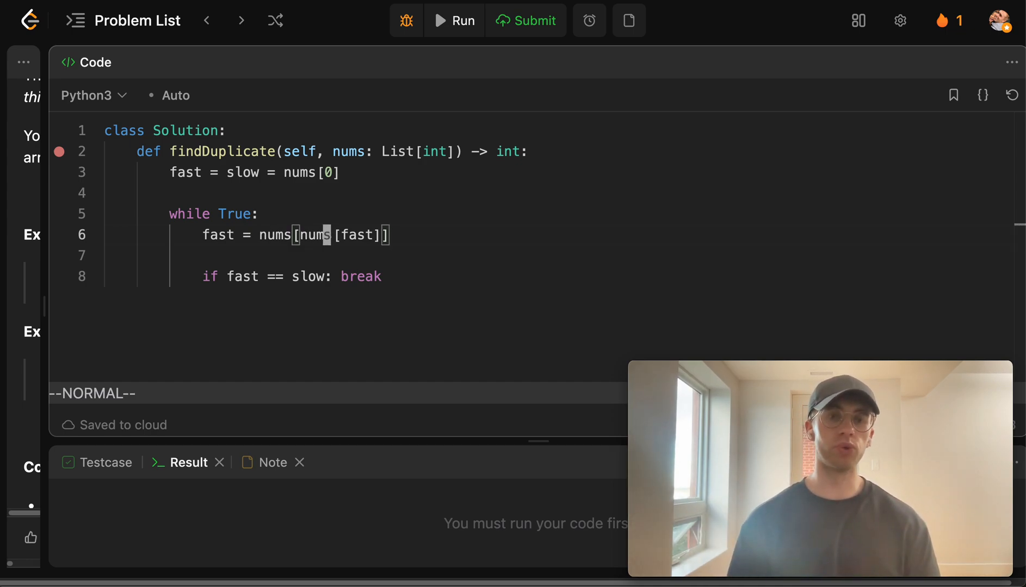
type("s = nums[nums[fast]]")
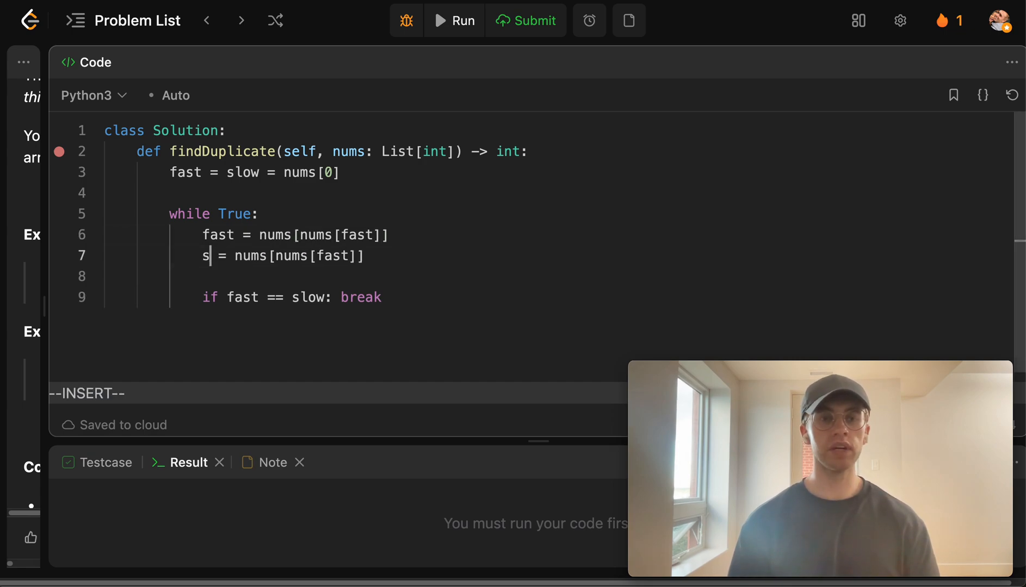
key("Escape")
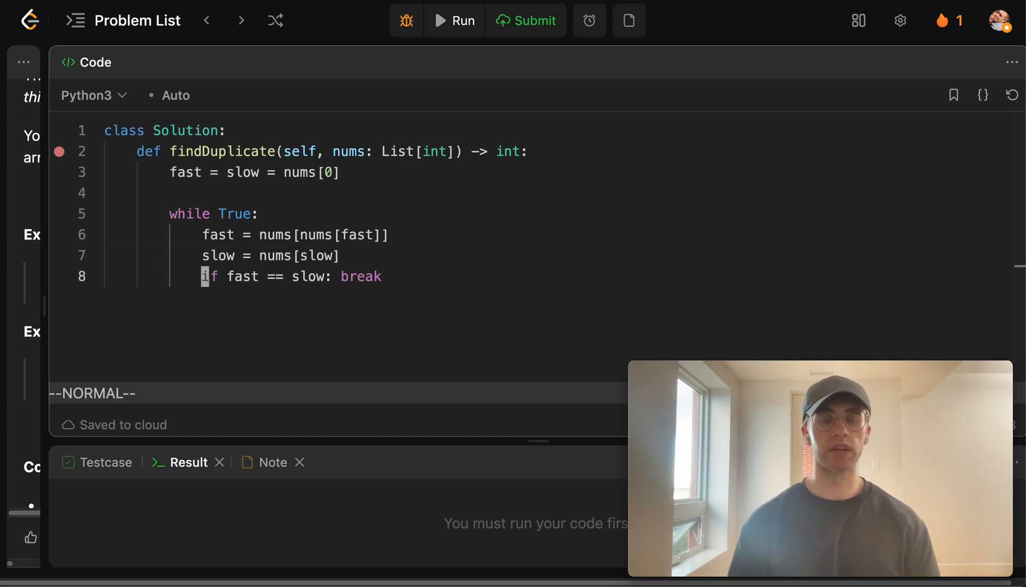
key("o")
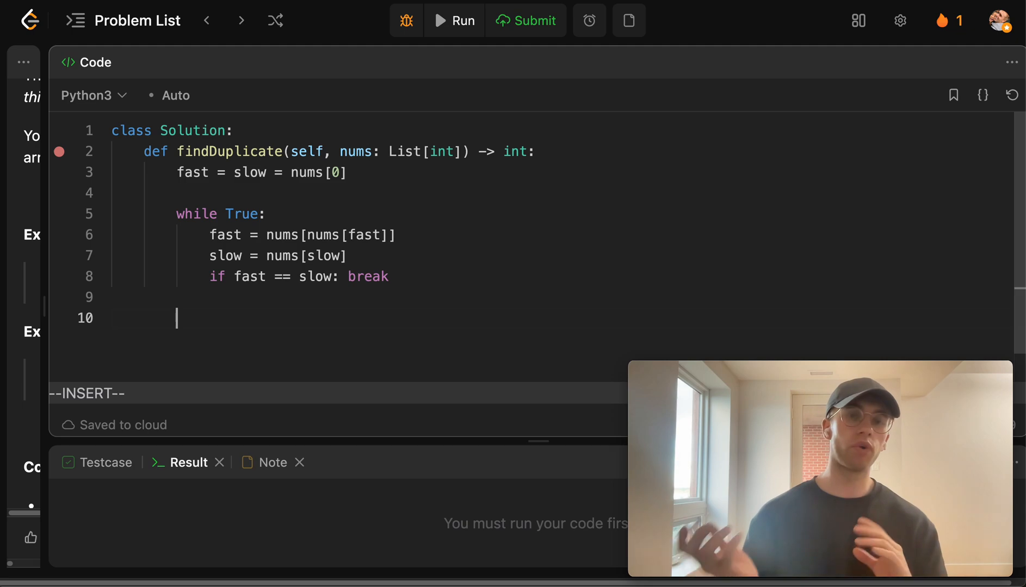
Comment above the first loop that it proves a cycle by going 2x & 1x.
key("Enter")
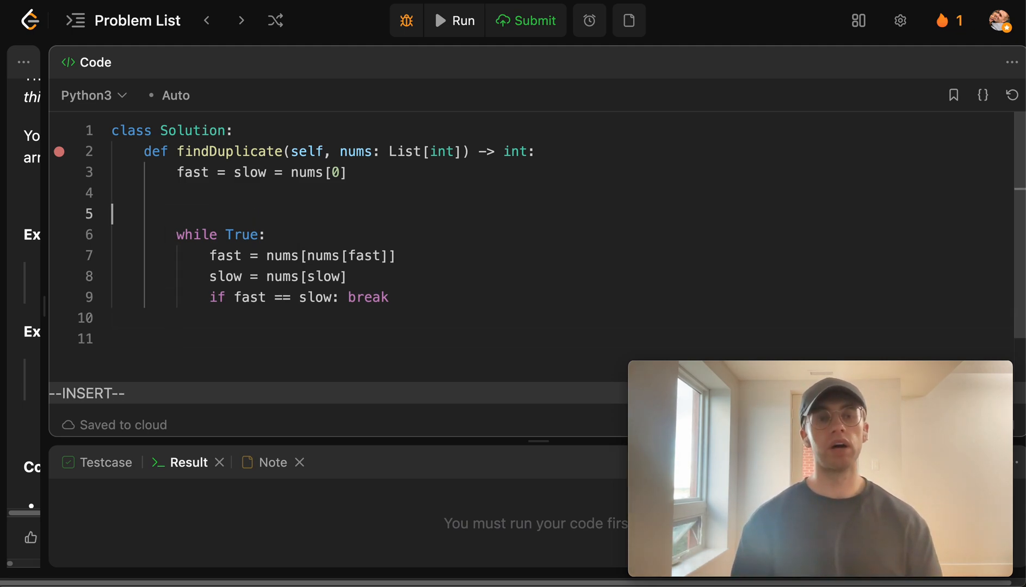
type("@")
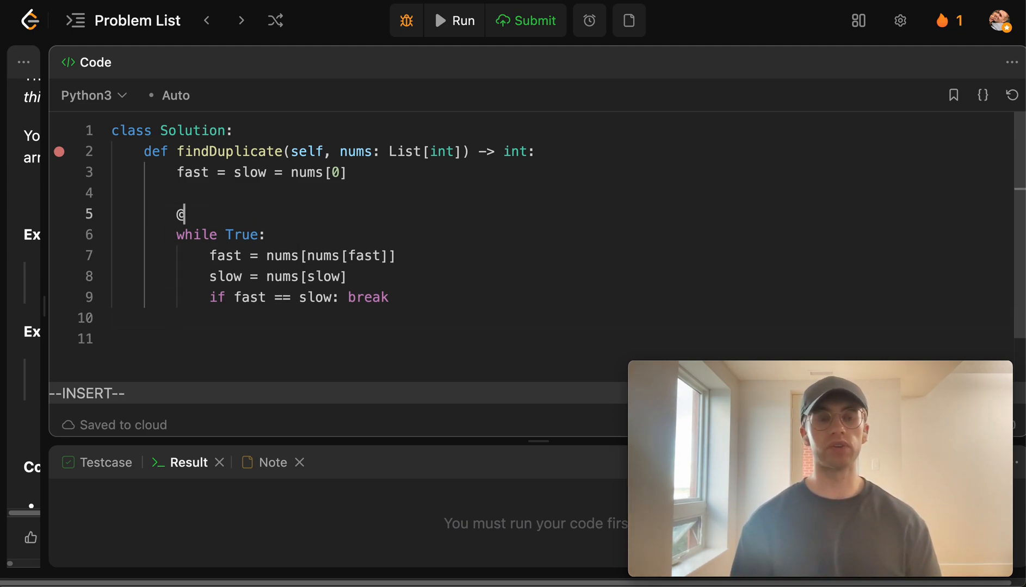
type("# proves we have a cyc")
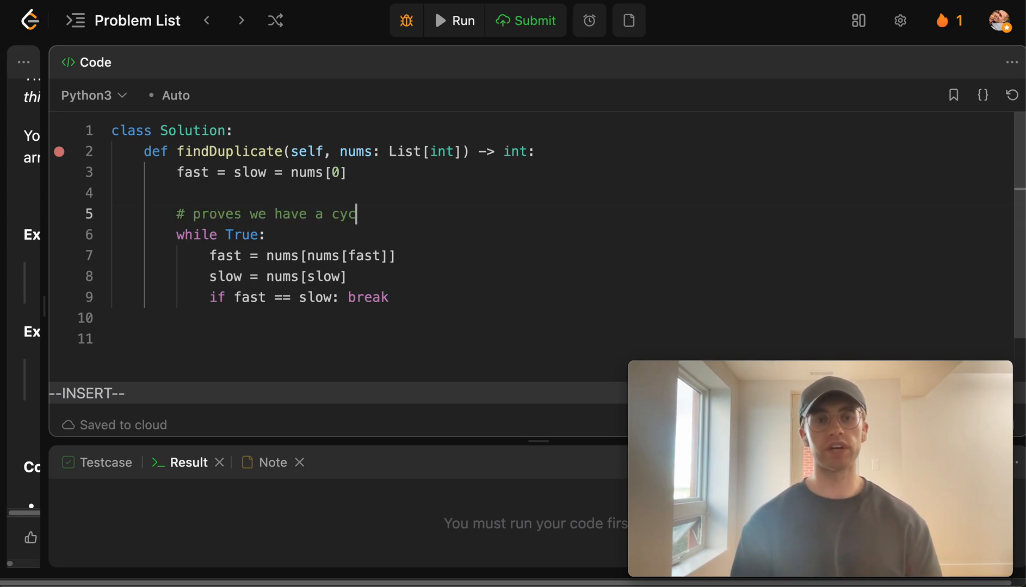
type("le")
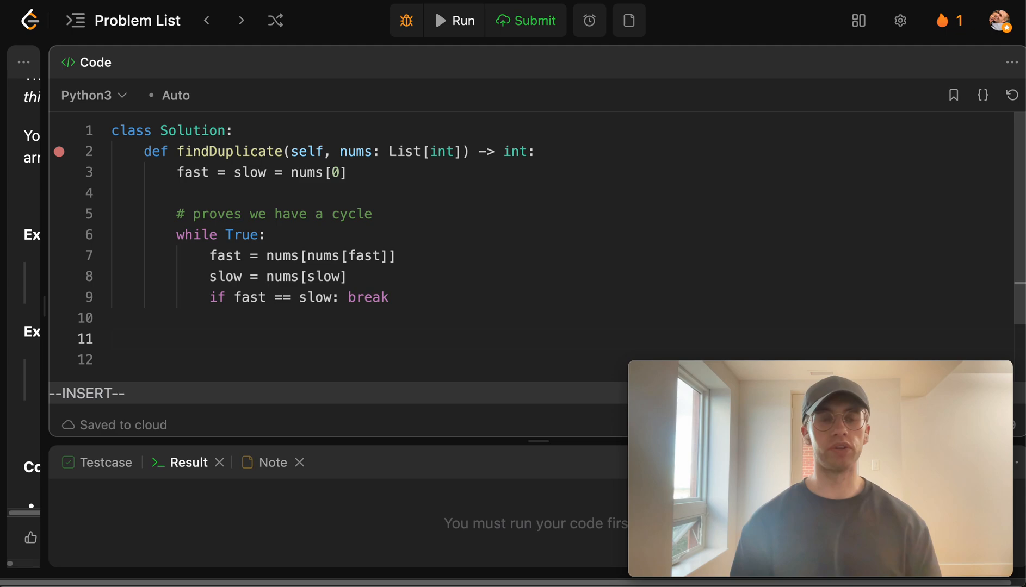
Comment below the loop: find where the cycle is (by resetting both to 1x speed).
type("#")
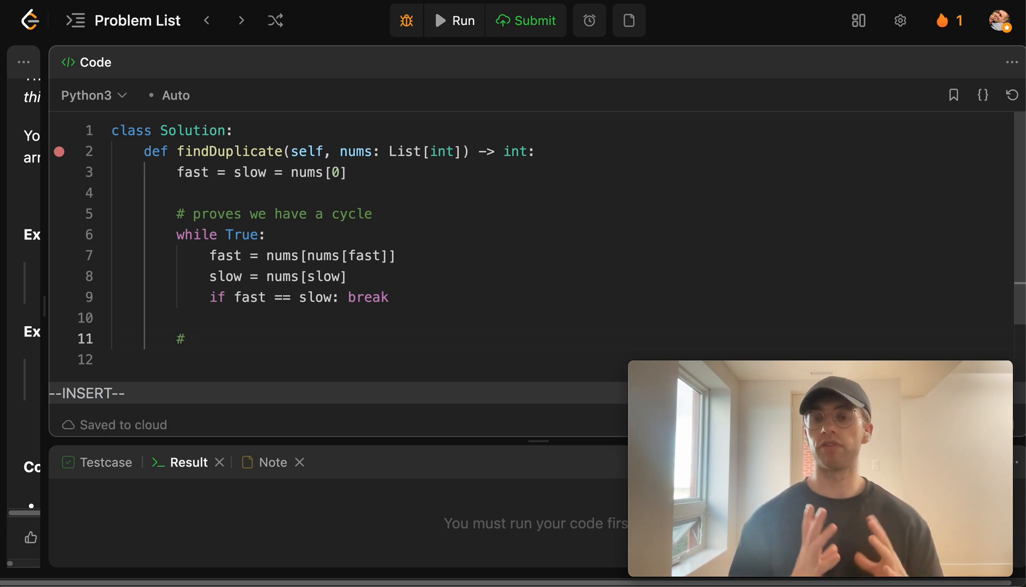
type("find where the cycle is")
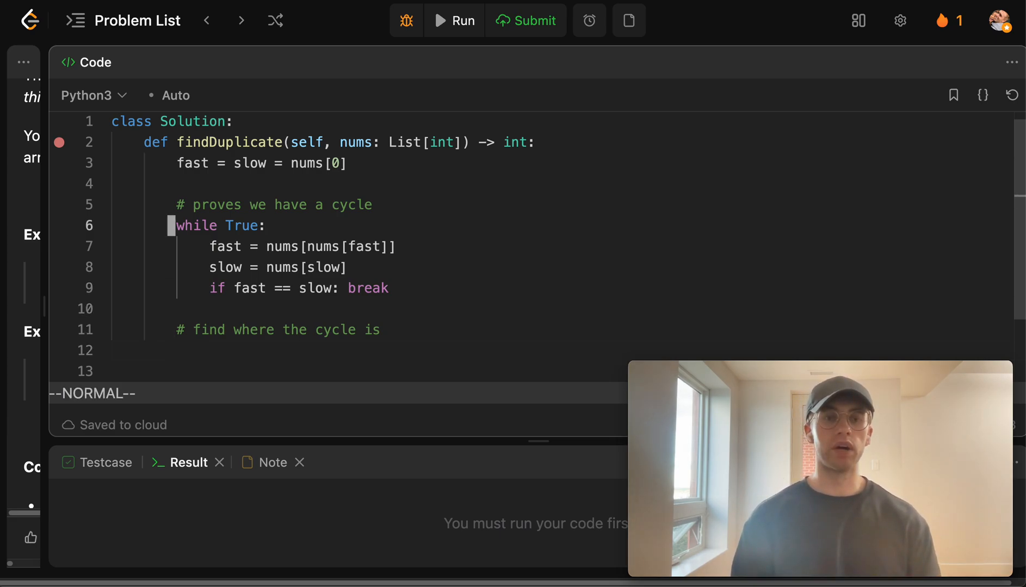
type("(by)")
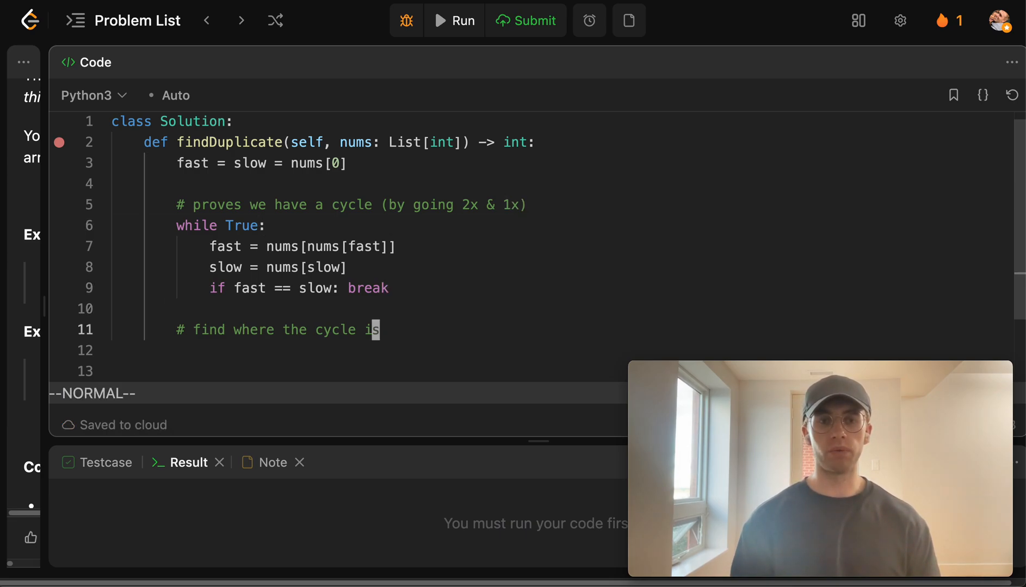
type("(by )")
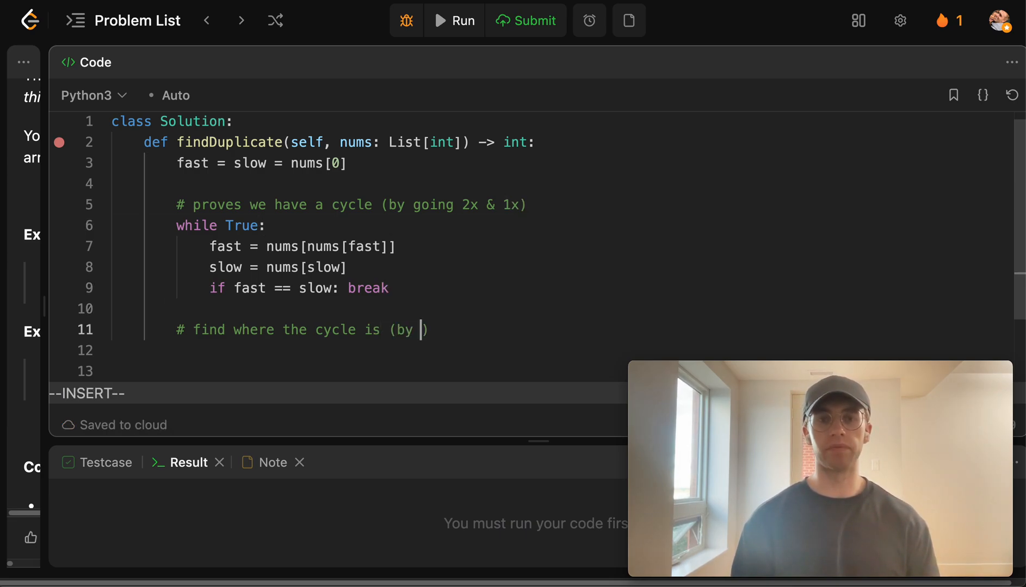
type("resetting bot h")
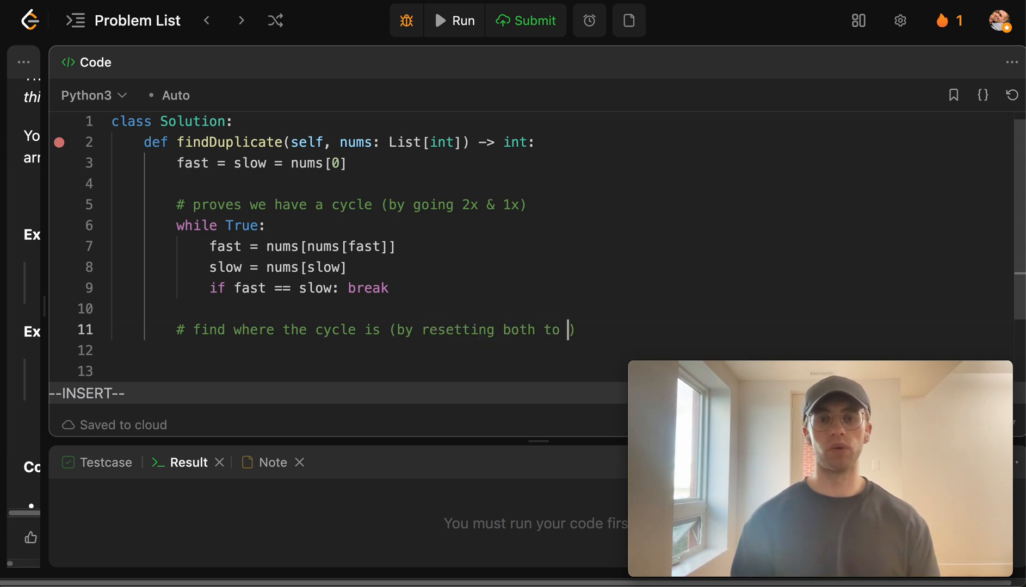
type("1x spe")
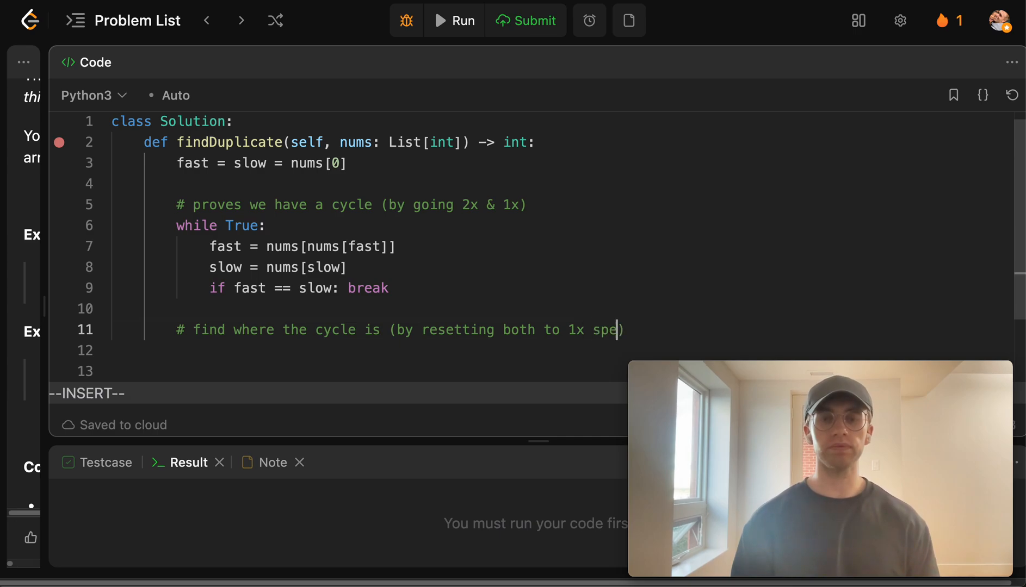
type("ed")
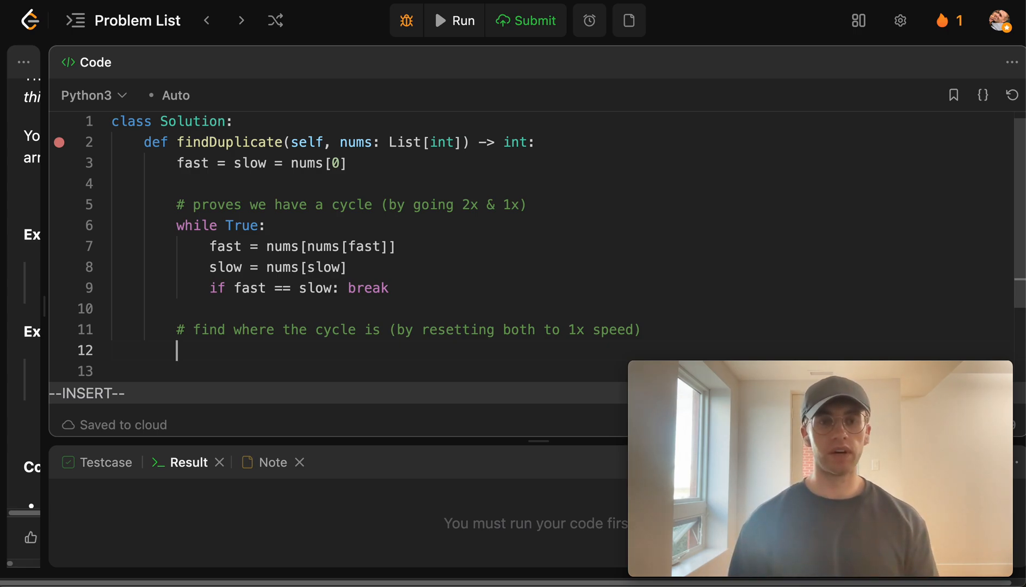
Reset fast = nums[0], loop while fast != slow stepping both once, then return slow and submit.
type("fas")
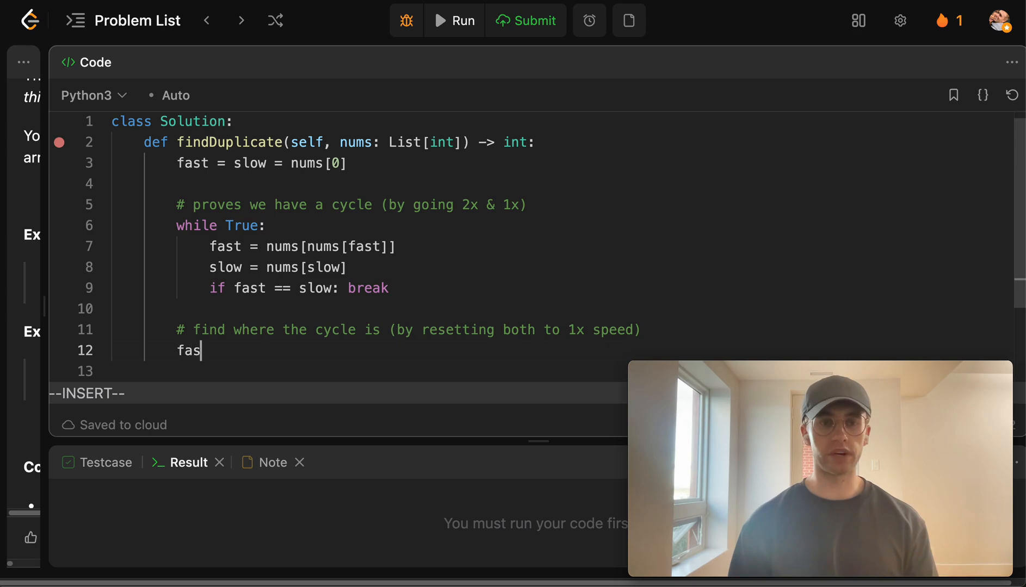
type("t = nums[0")
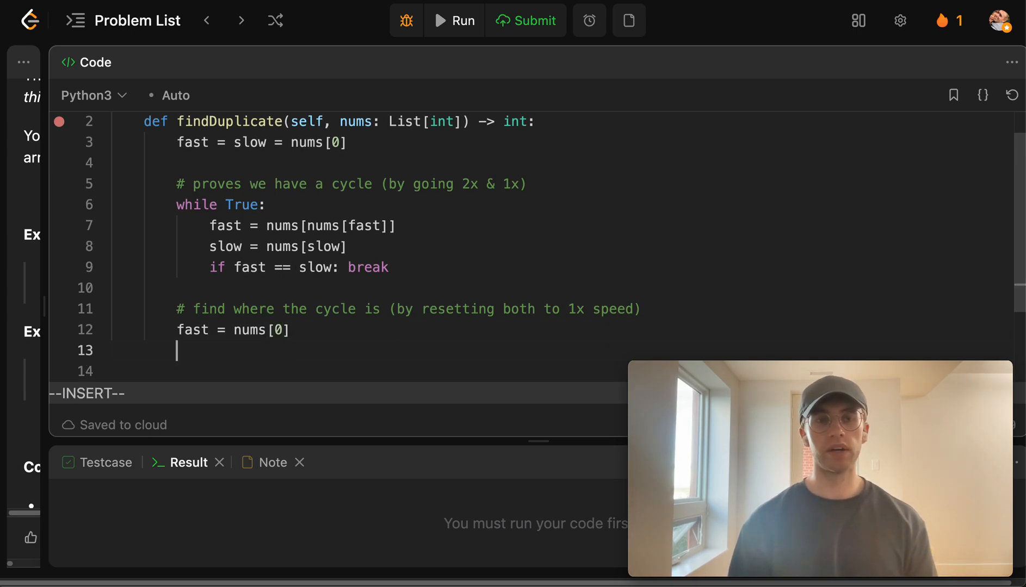
type("whi")
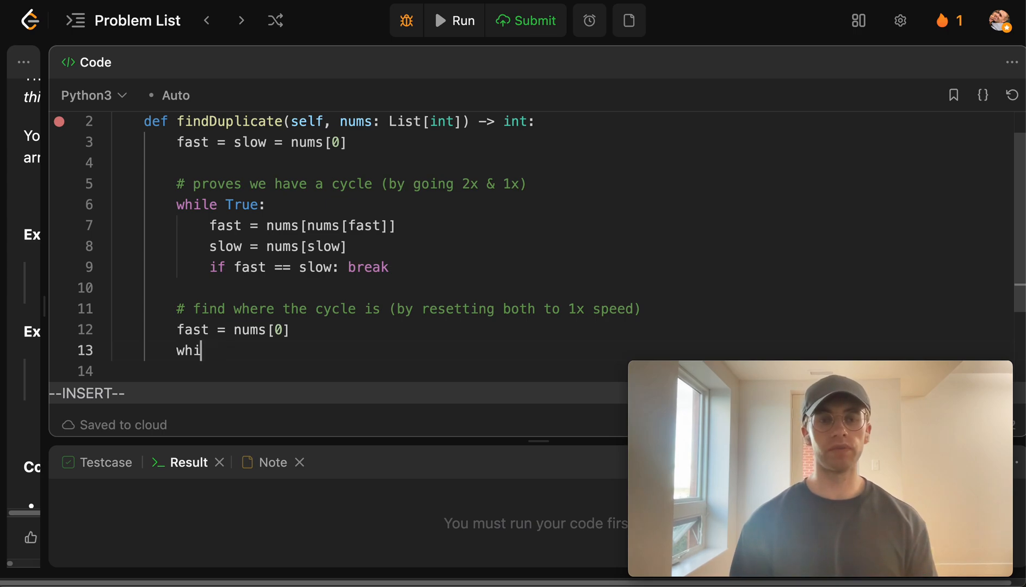
type("le fast != slow:")
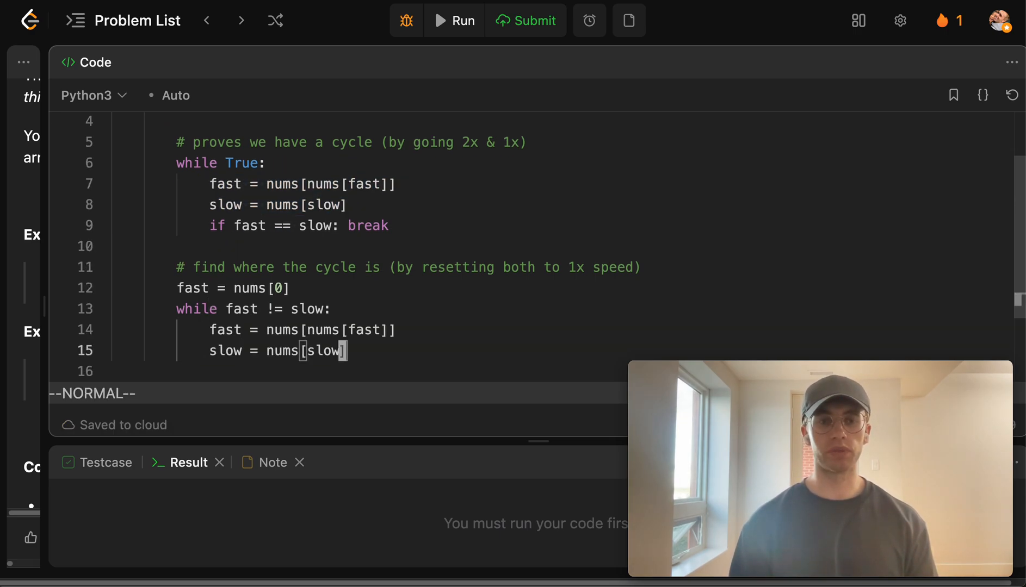
key("k")
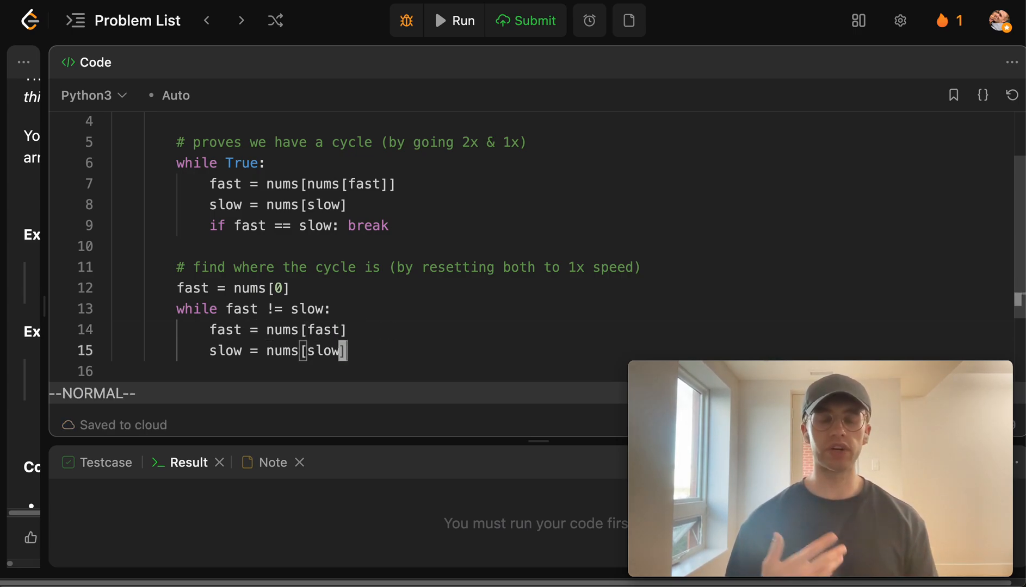
key("o")
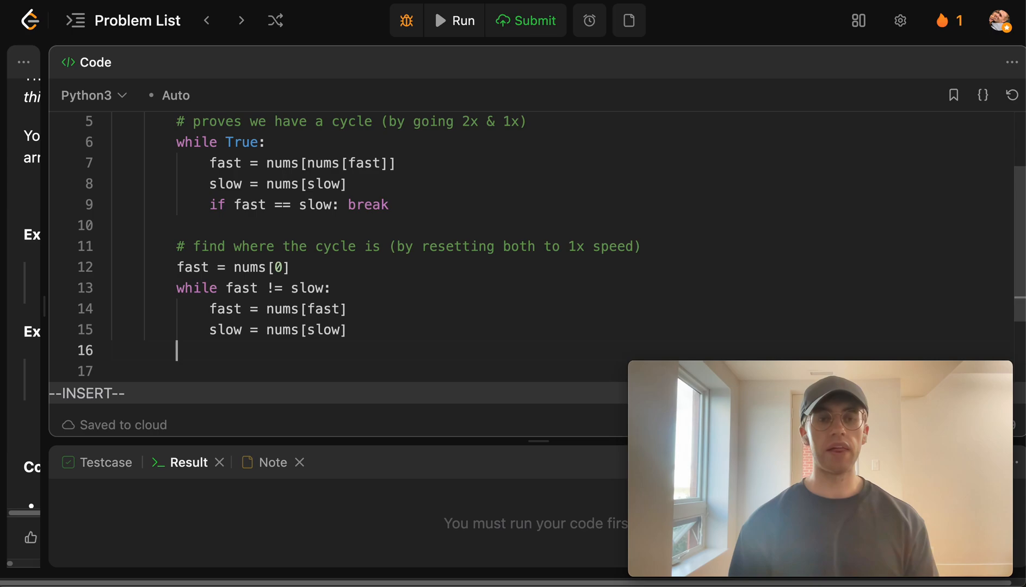
type("return slow")
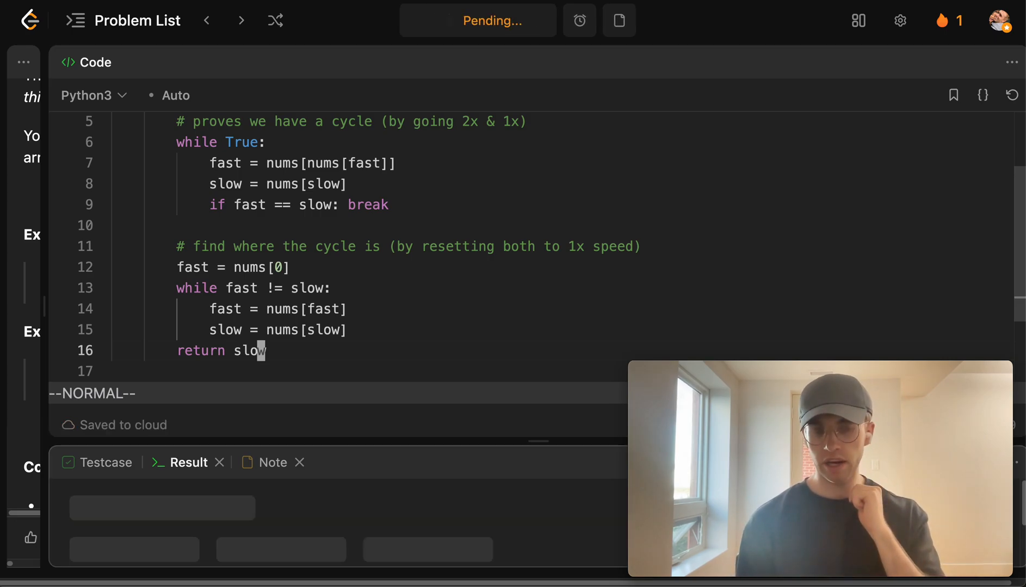
Restore the description panel and open the latest Accepted submission's results.
left_click(534, 21)
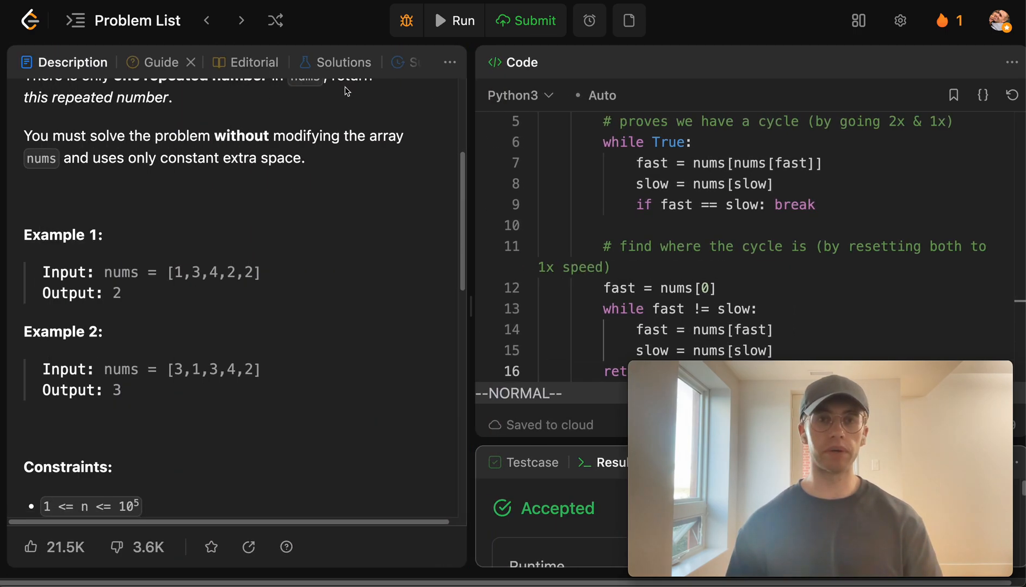
left_click(365, 62)
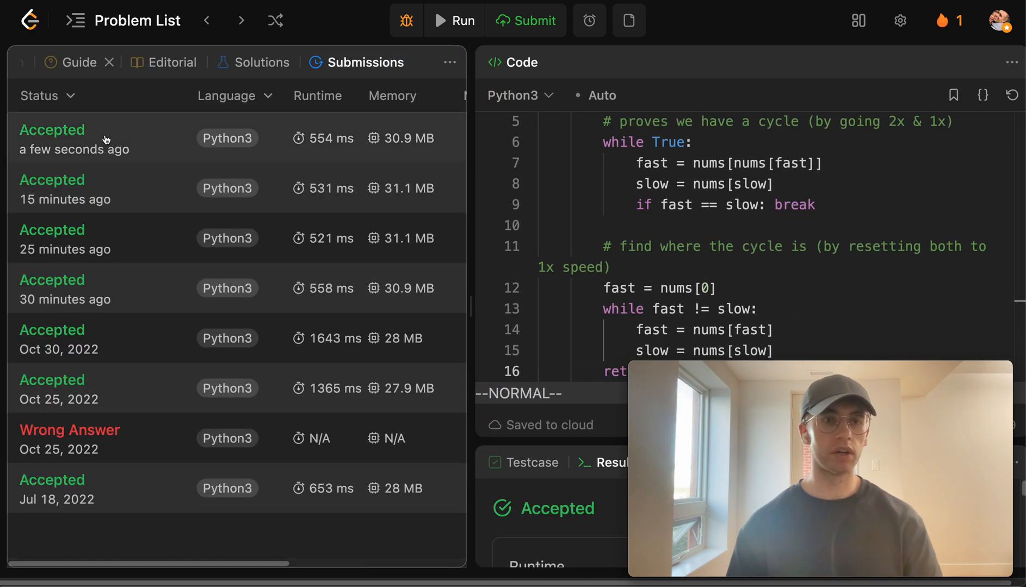
left_click(73, 139)
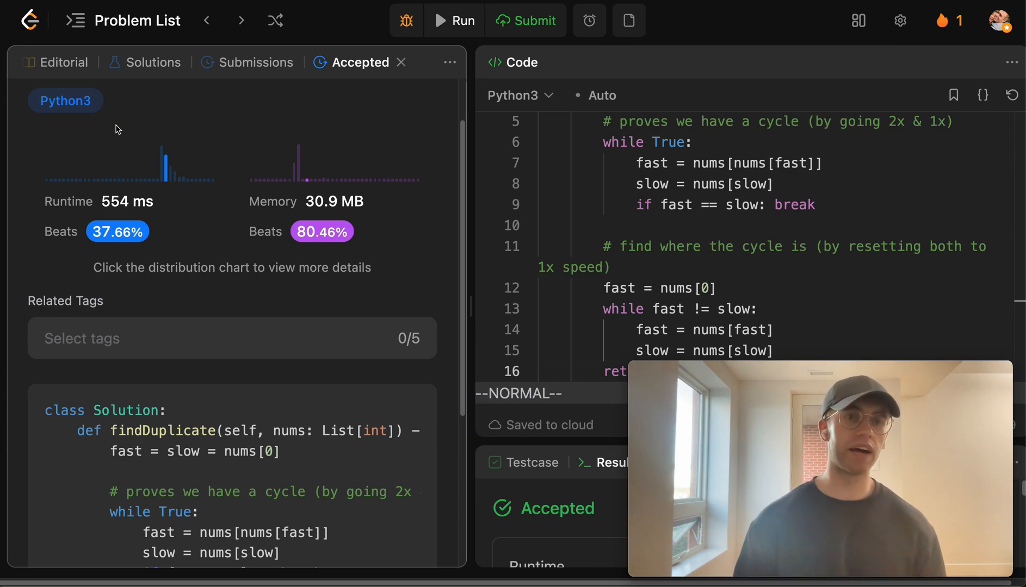
View the Editorial, then switch to the community Solutions list.
left_click(69, 62)
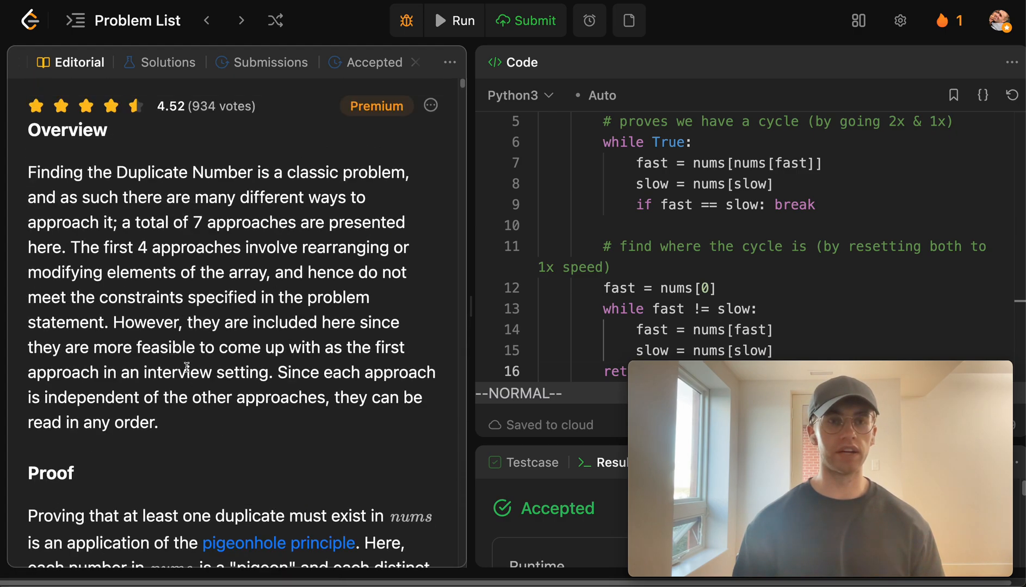
left_click(167, 62)
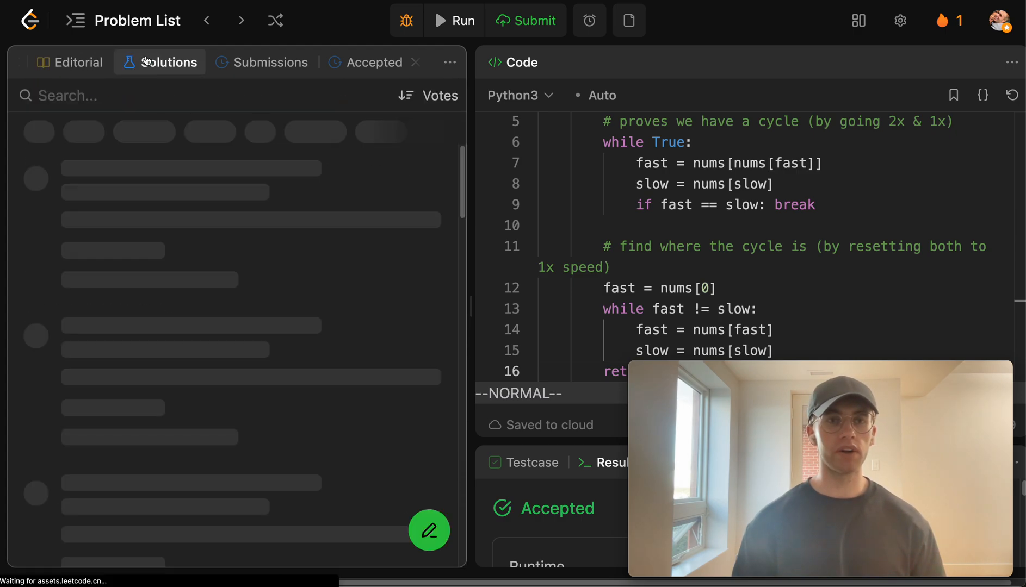
left_click(168, 62)
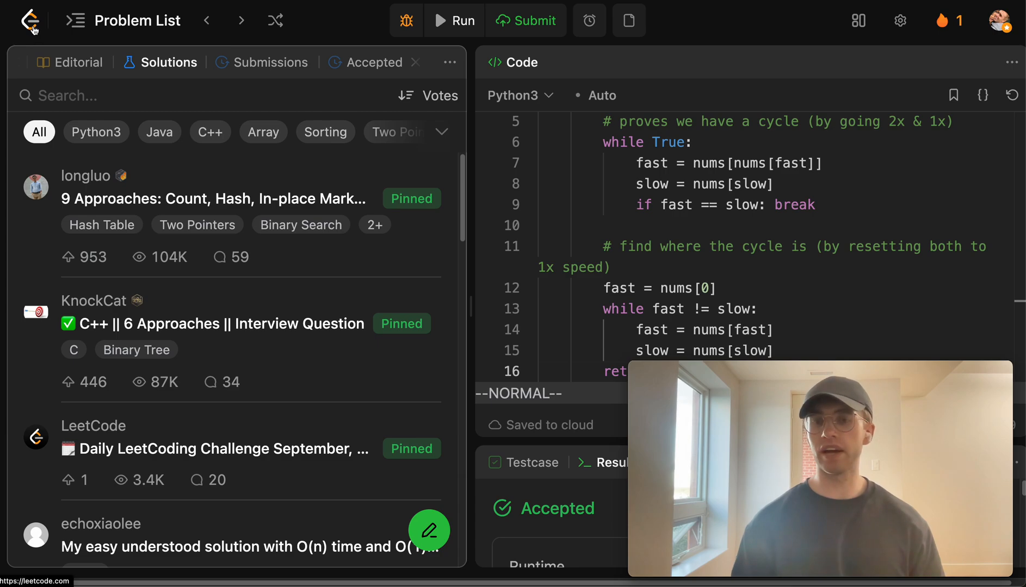